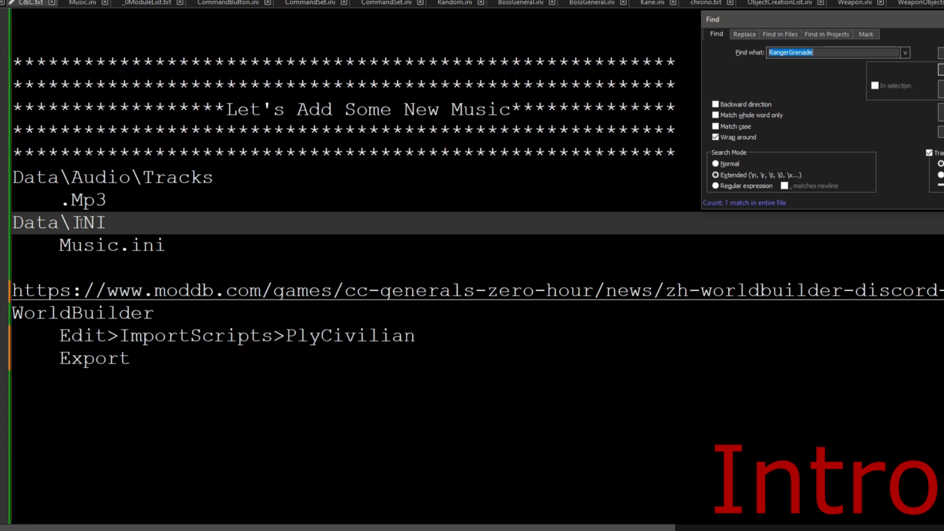
- Select the INI folder name in the music-modding notes
double_click(101, 177)
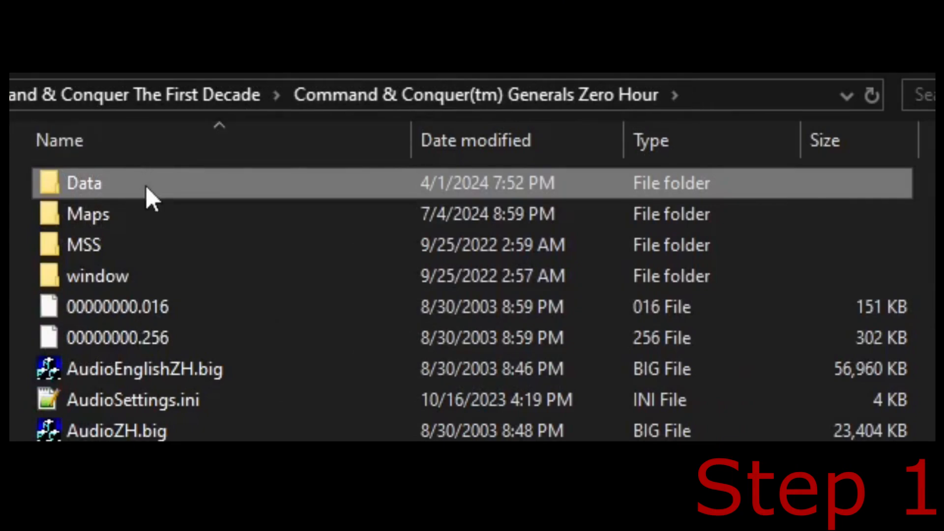
- Open the game's Data\Audio\Tracks folder
double_click(83, 182)
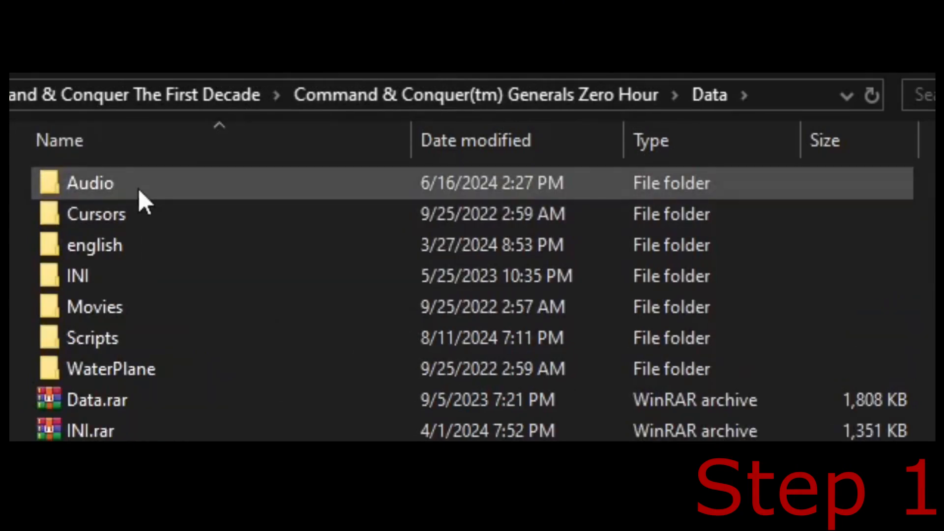
double_click(89, 183)
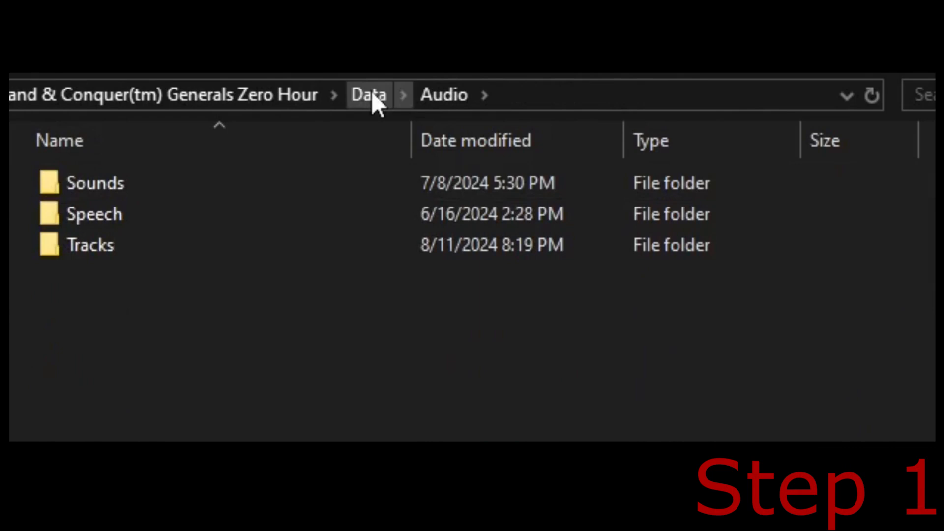
double_click(91, 245)
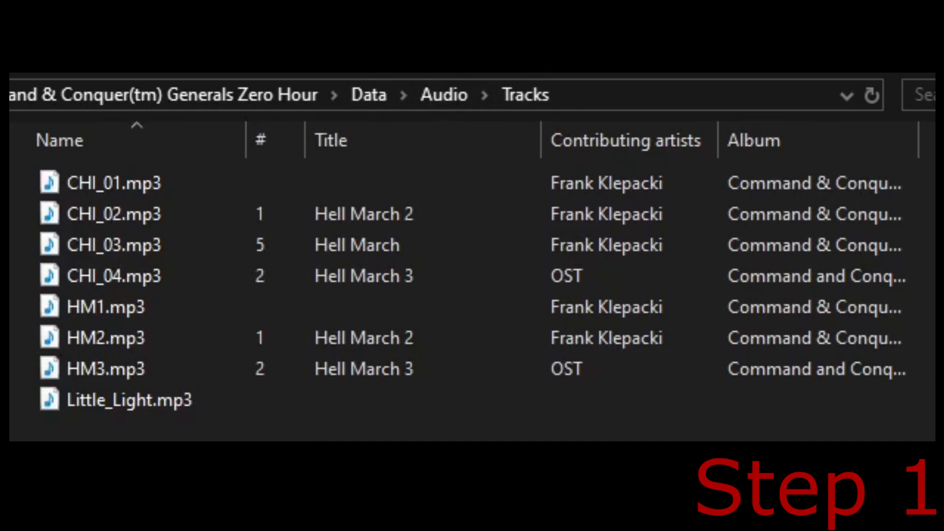
- Check the lengths of HM2, CHI_04, CHI_01 and CHI_03 mp3 tracks
left_click(105, 337)
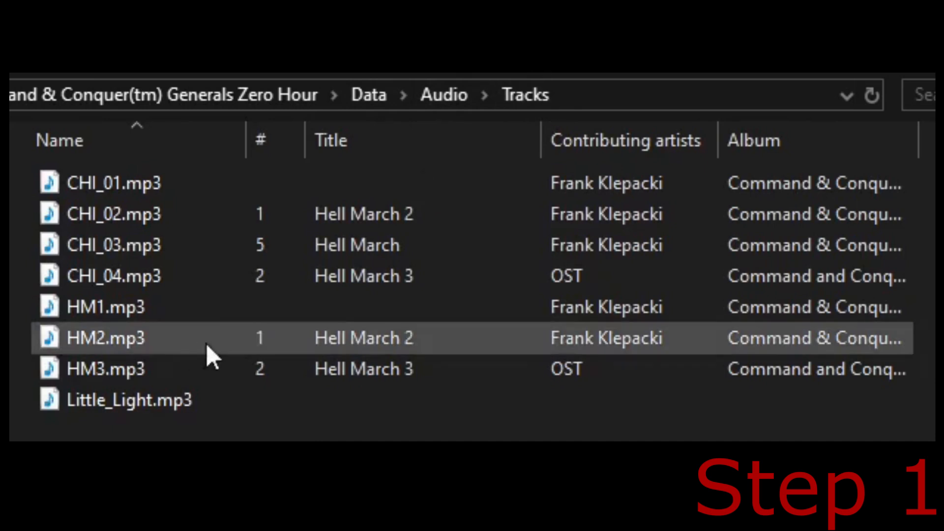
left_click(129, 400)
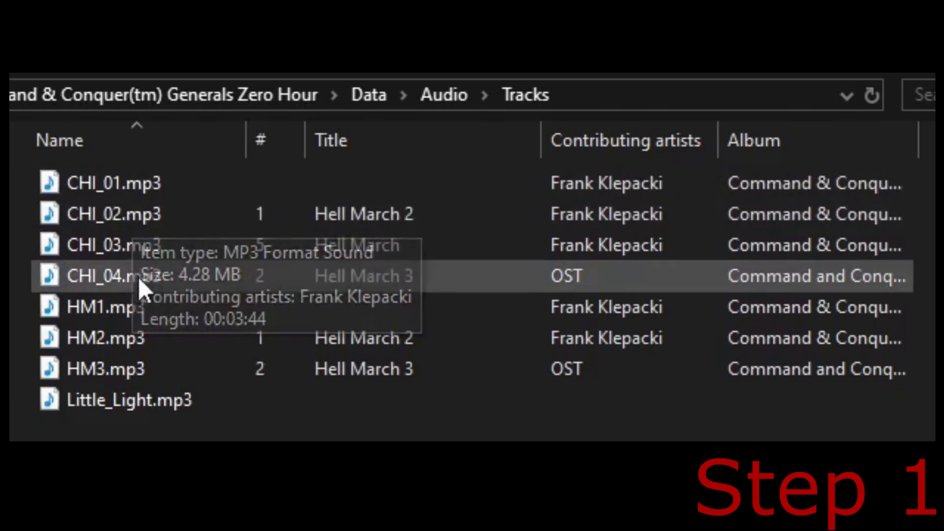
left_click(115, 183)
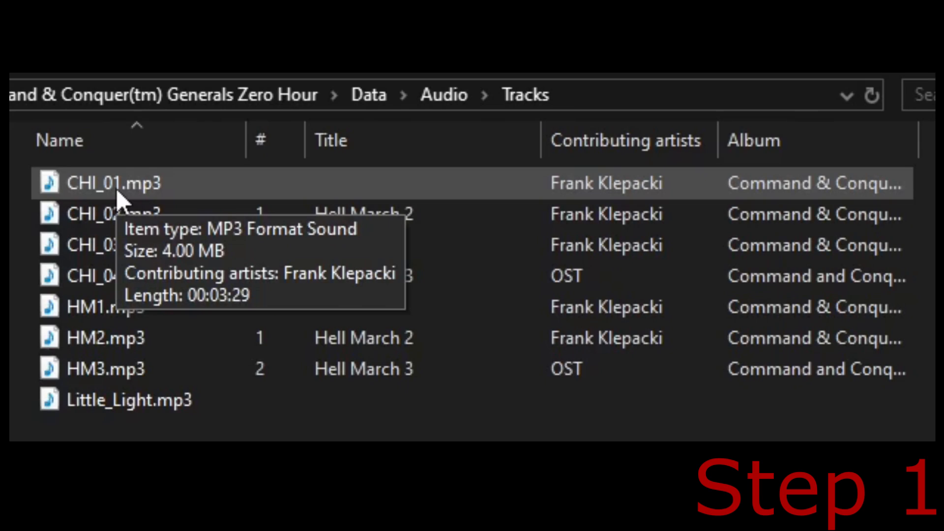
left_click(114, 244)
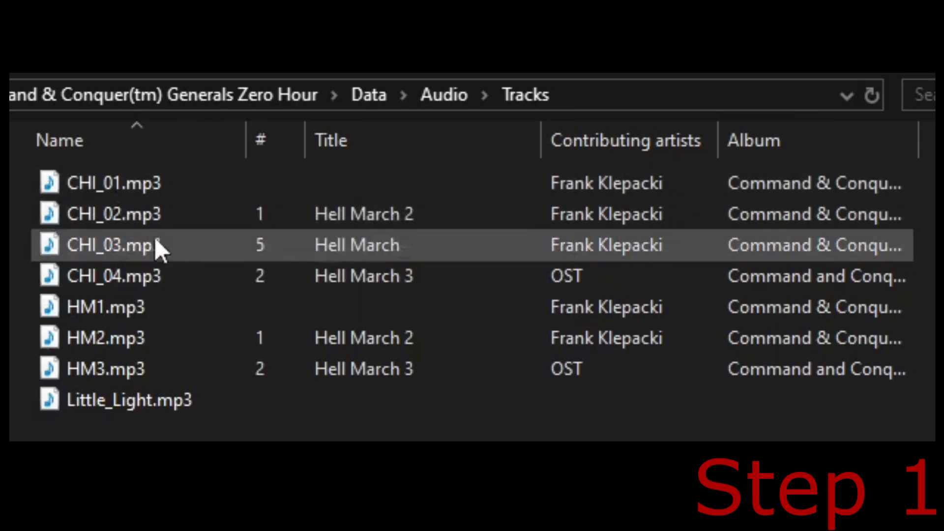
left_click(129, 400)
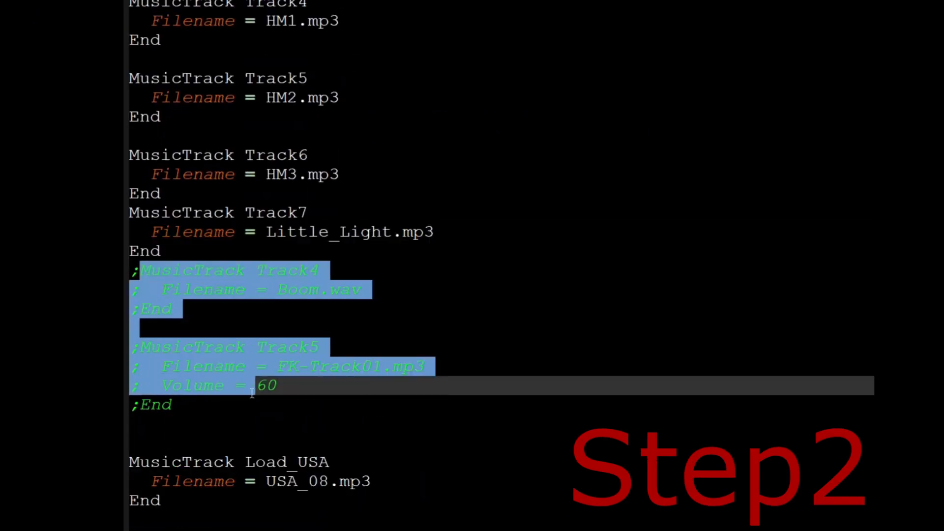
- Scroll Music.ini to the MusicTrack entries and select HM3 in Track6
scroll("down", 3)
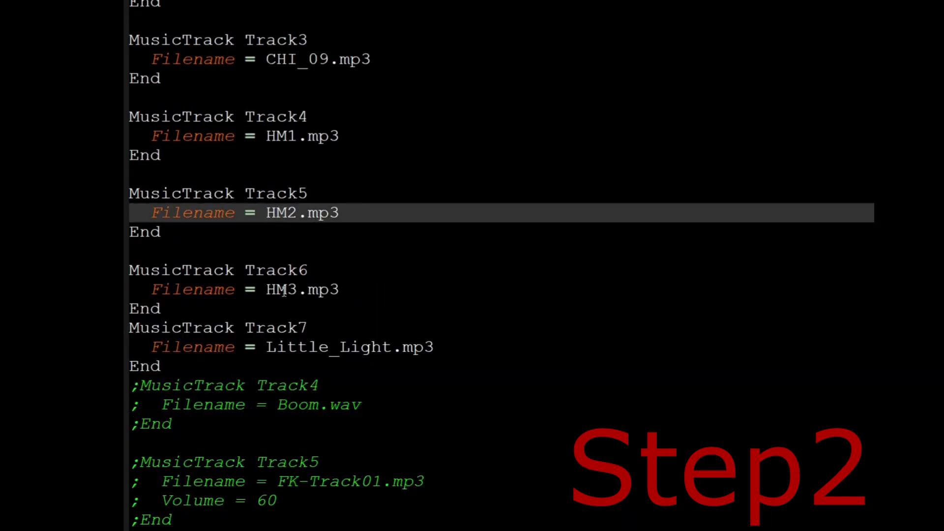
double_click(328, 347)
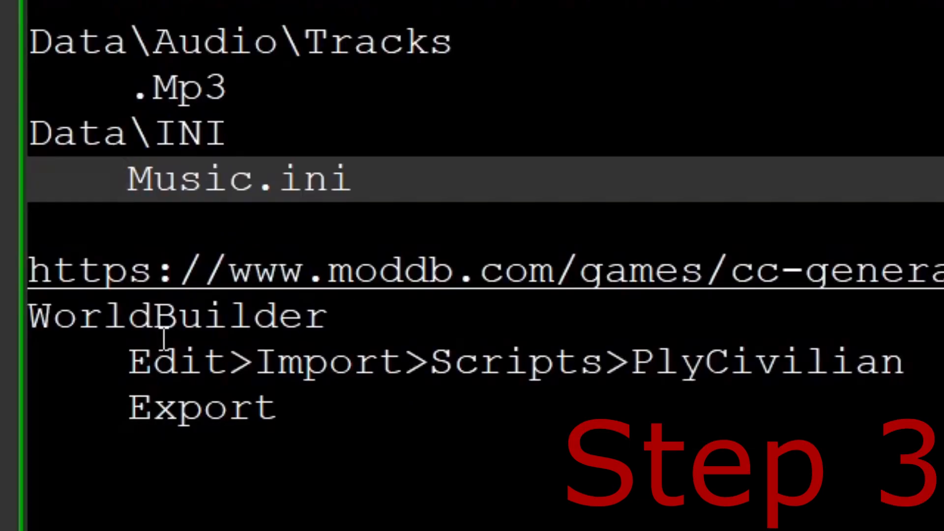
- Highlight WorldBuilder in the notes and bring Generals World Builder forward
double_click(175, 314)
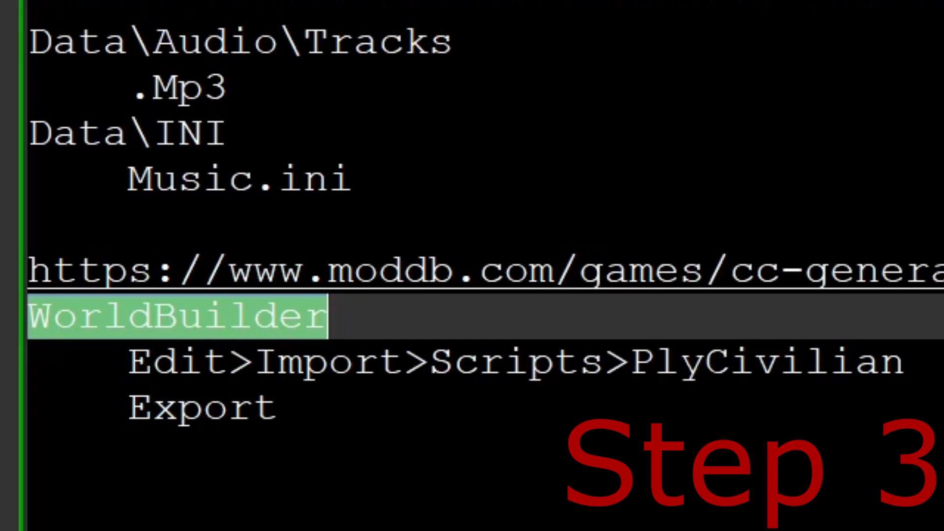
left_click(39, 23)
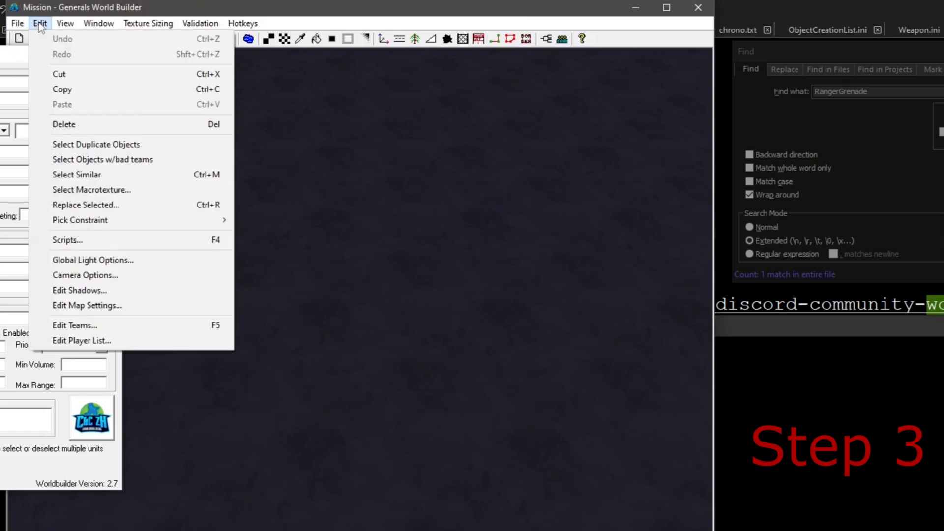
- Import SkirmishScriptsModOG.scb into the map's scripts, ignoring the missing waypoint assertion
left_click(67, 240)
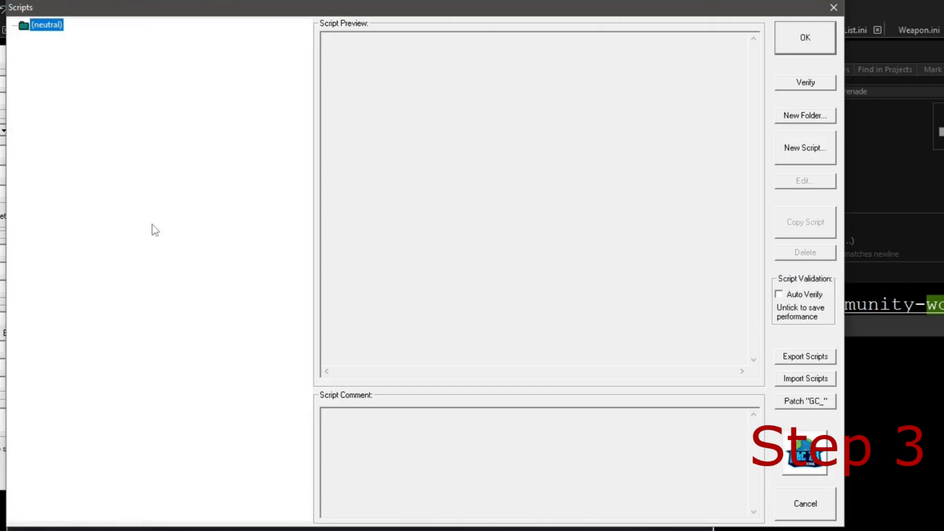
mouse_move(794, 387)
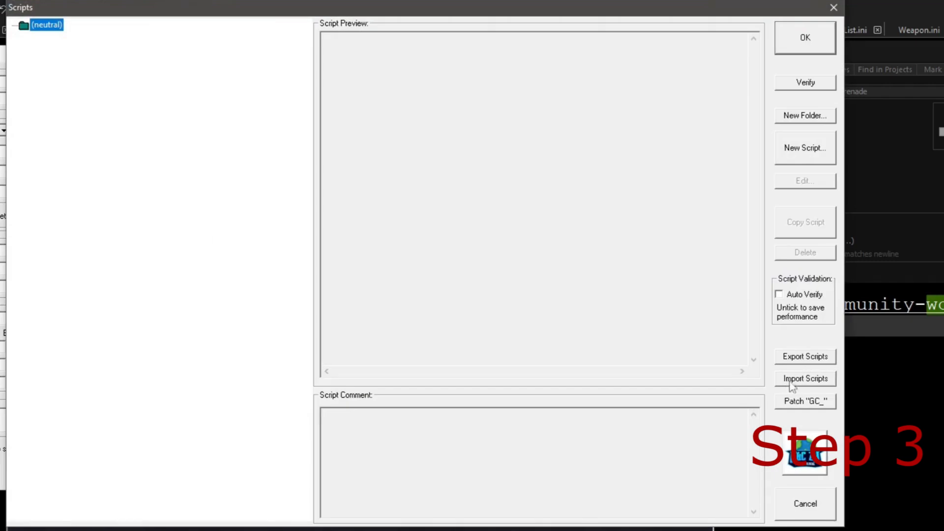
left_click(804, 378)
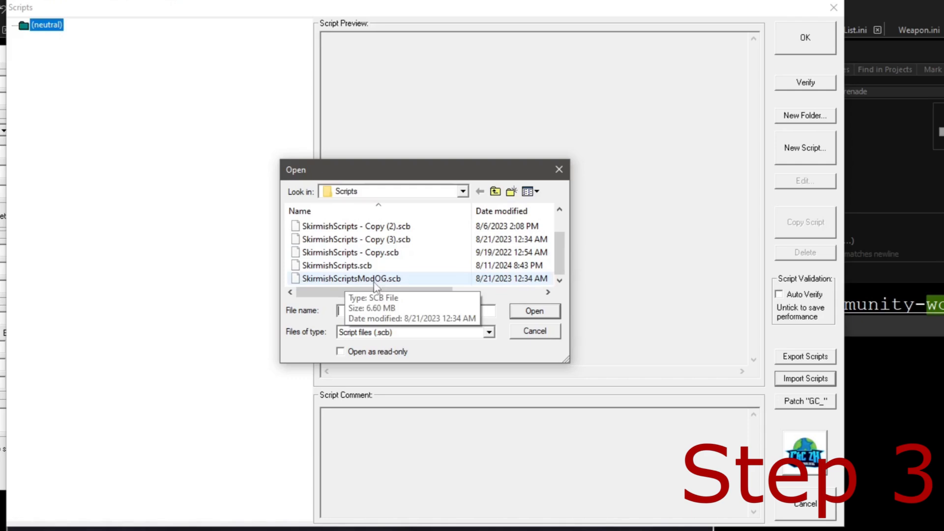
double_click(351, 278)
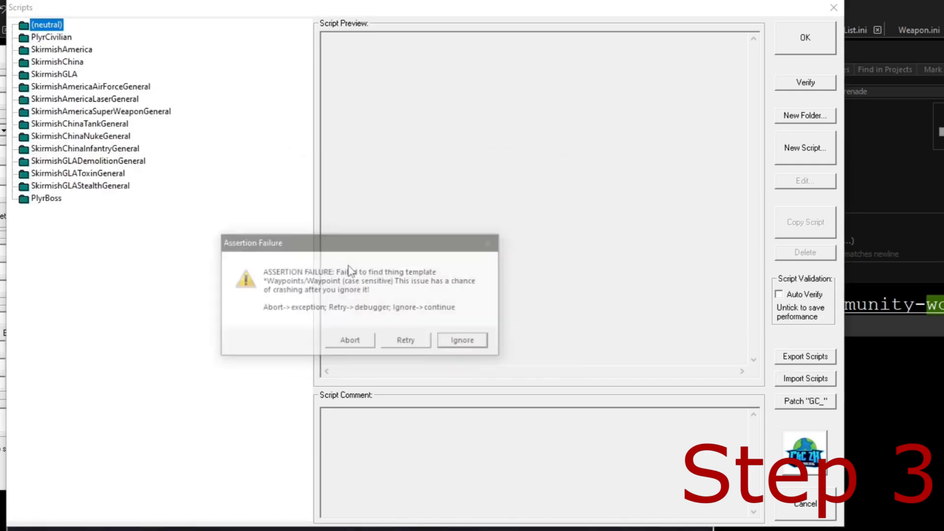
left_click(461, 341)
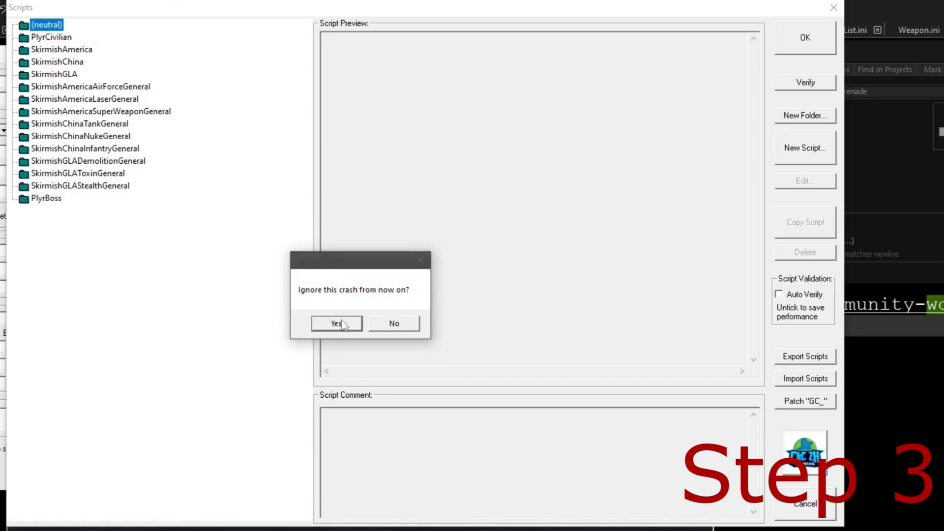
left_click(336, 324)
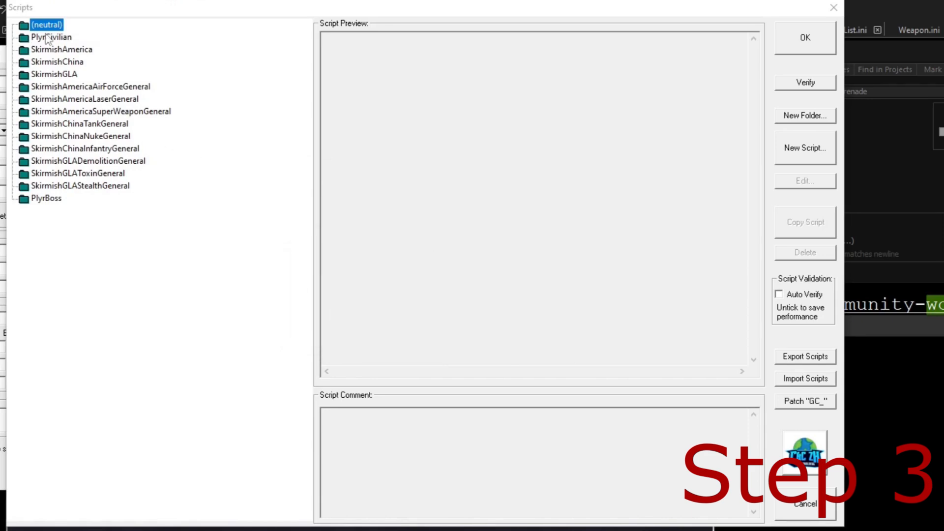
- Expand PlyrCivilian and open the Set China Faction script
left_click(51, 37)
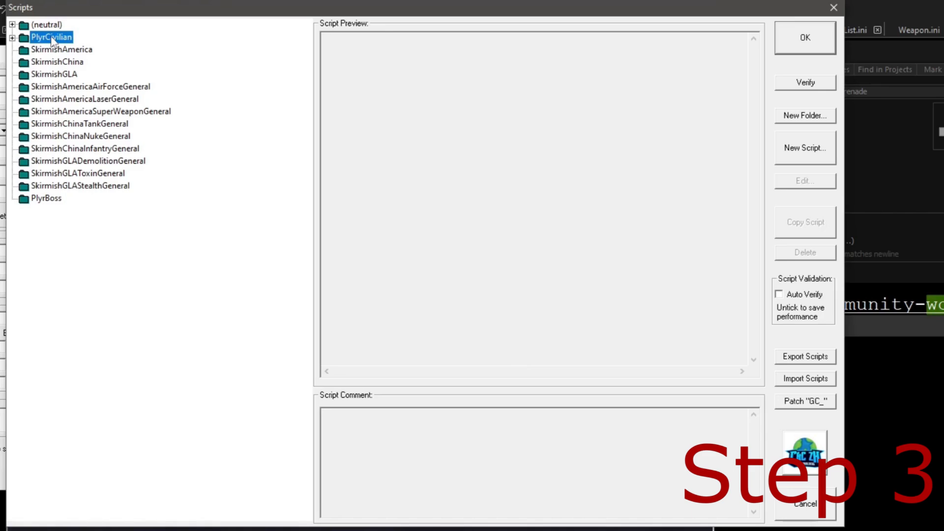
left_click(21, 37)
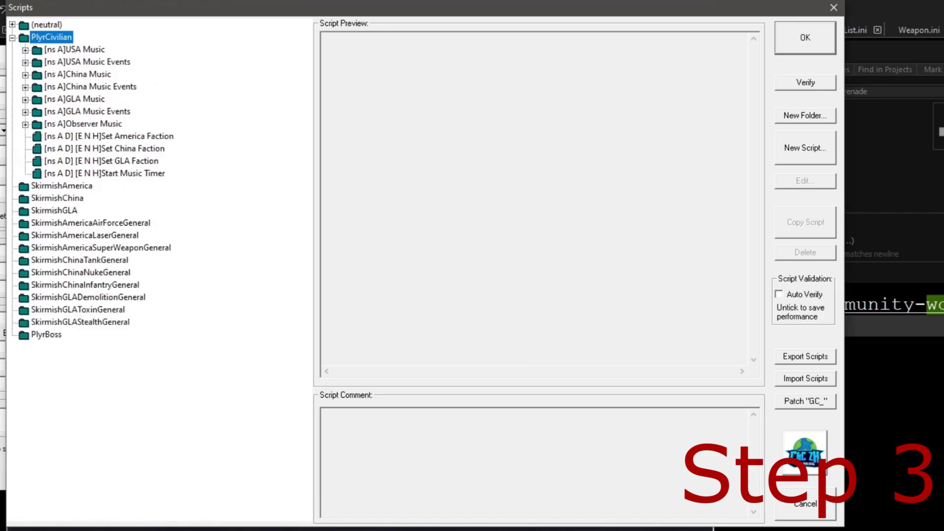
mouse_move(118, 167)
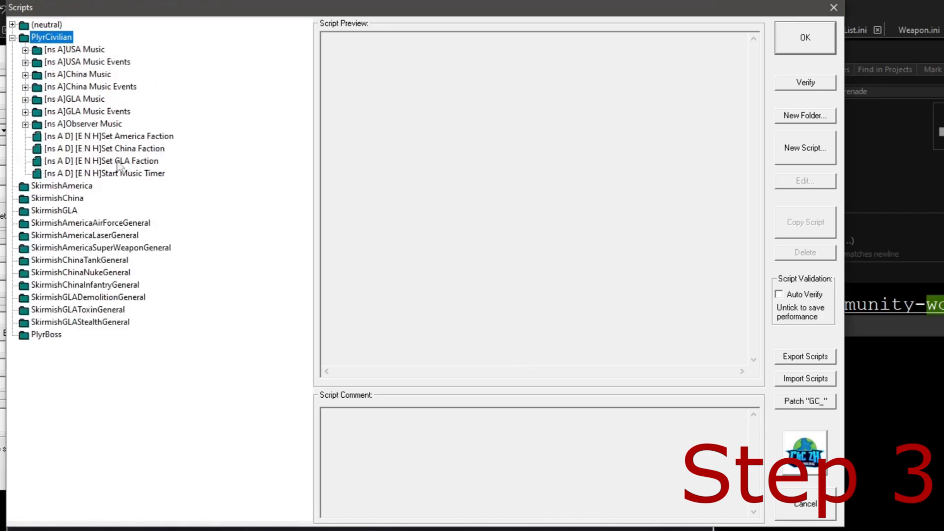
mouse_move(137, 158)
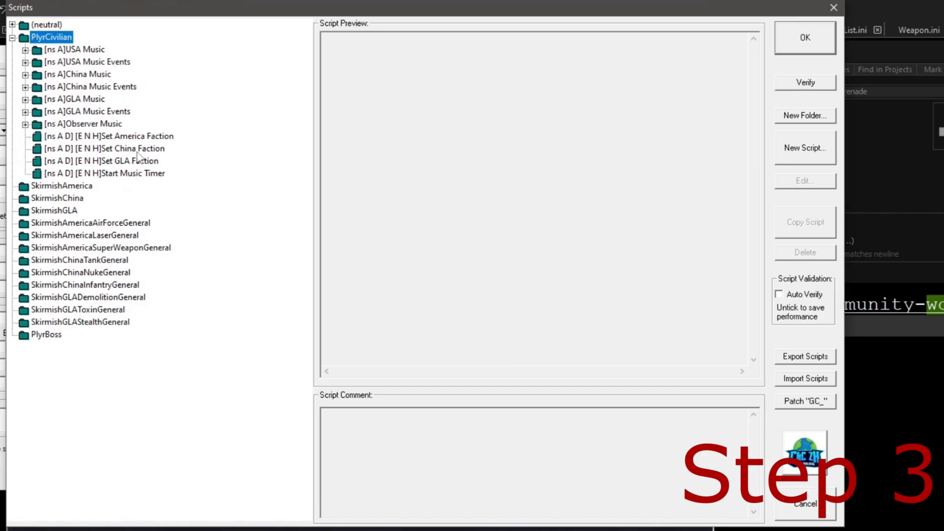
left_click(107, 148)
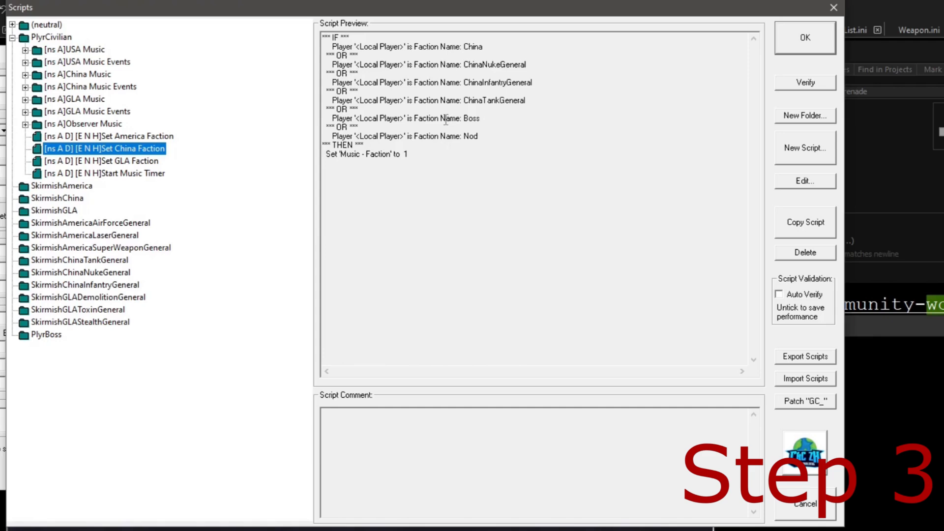
double_click(471, 118)
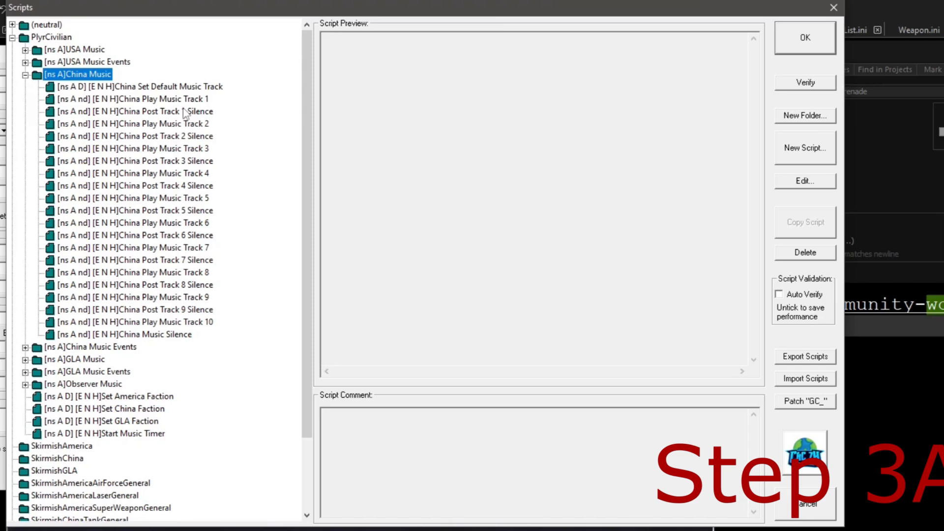
- Preview China Play Music Track 1, then Track 10, then Track 1 again
left_click(128, 99)
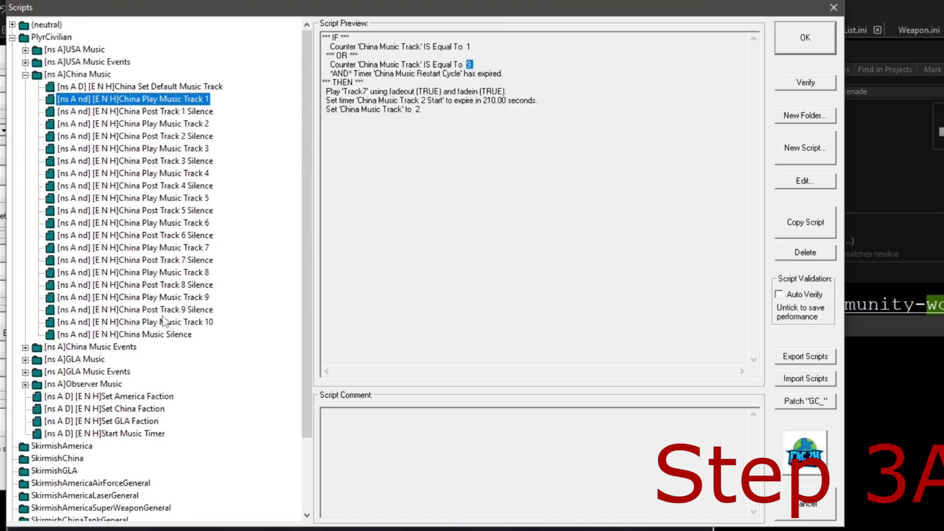
left_click(133, 322)
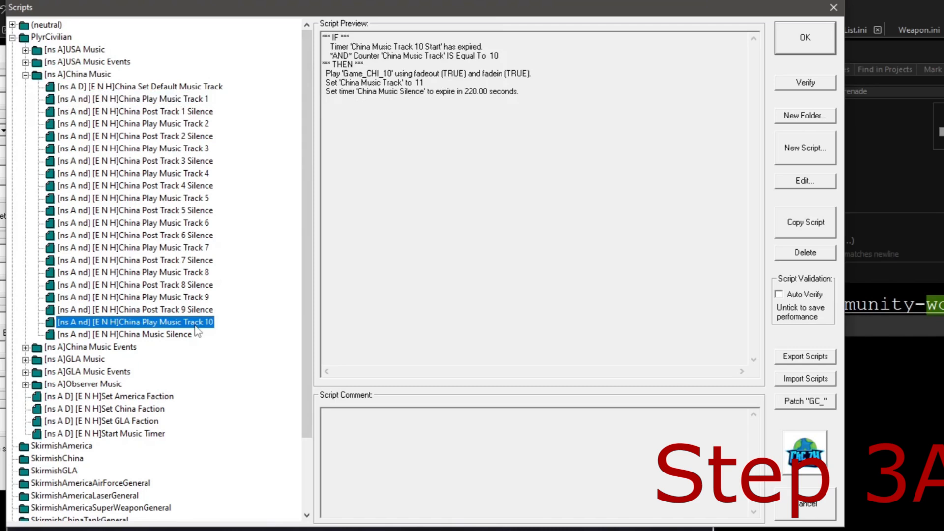
left_click(129, 99)
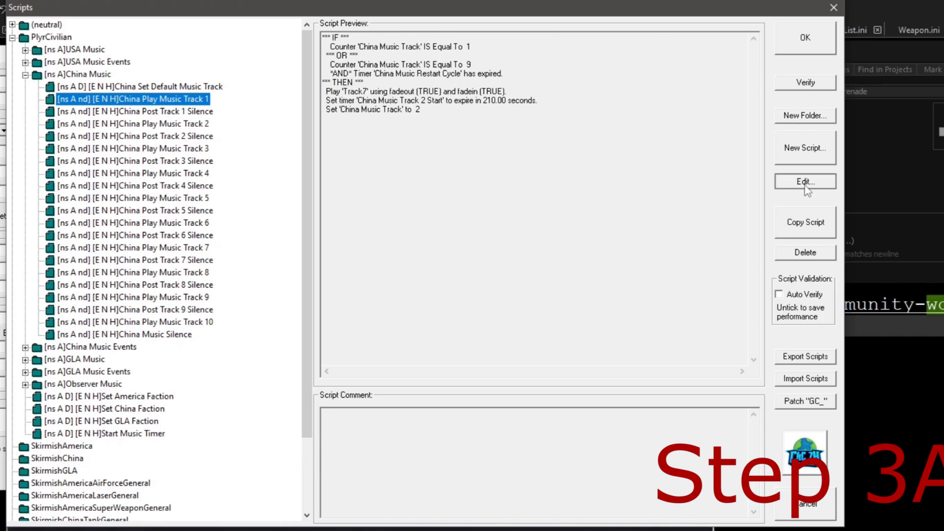
- Inspect Track 1's Track7 play action without changes and bring up Export Scripts options
left_click(805, 181)
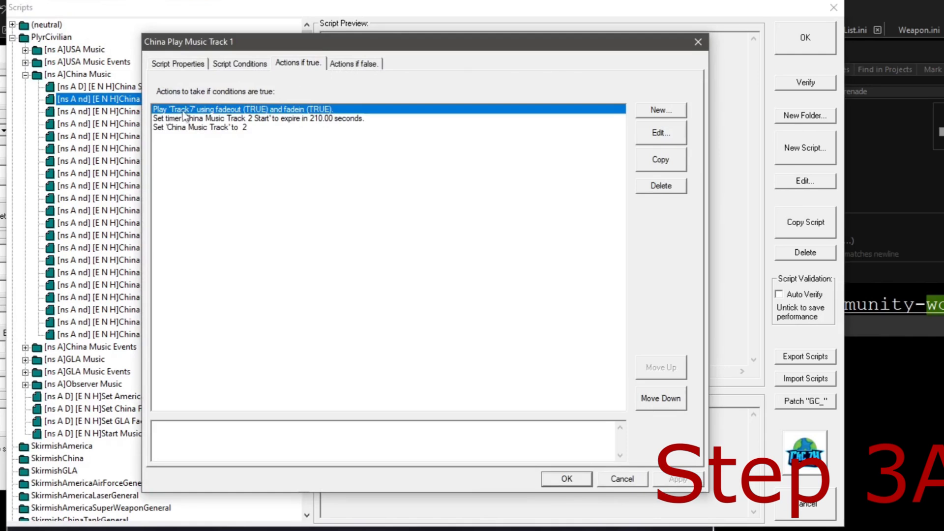
left_click(660, 132)
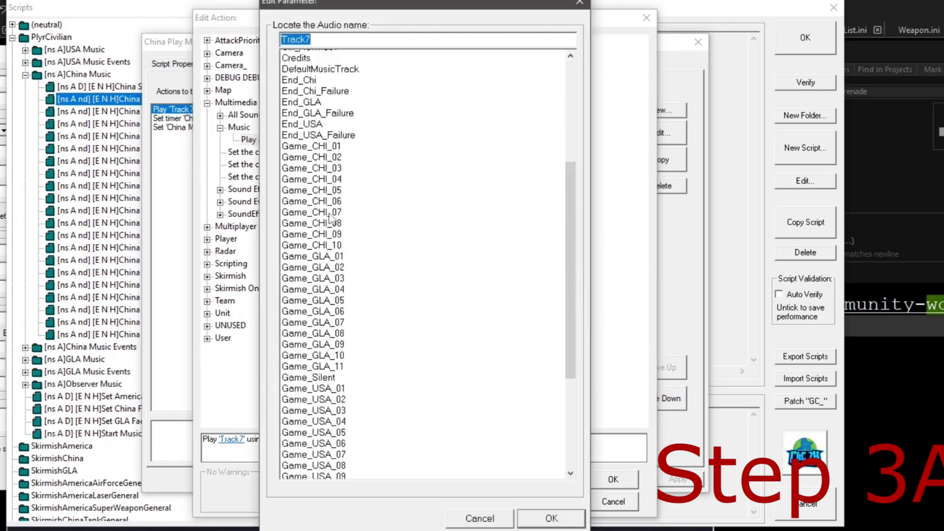
scroll("down", 3)
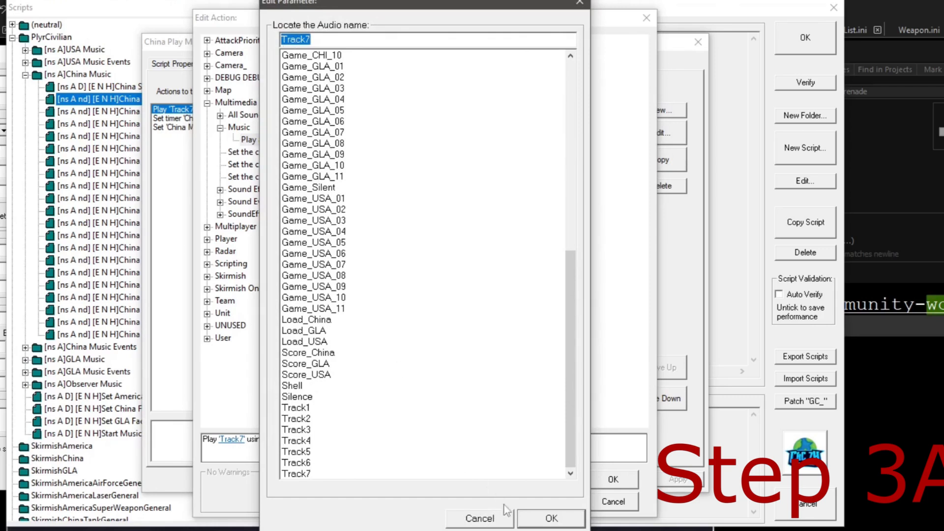
left_click(549, 517)
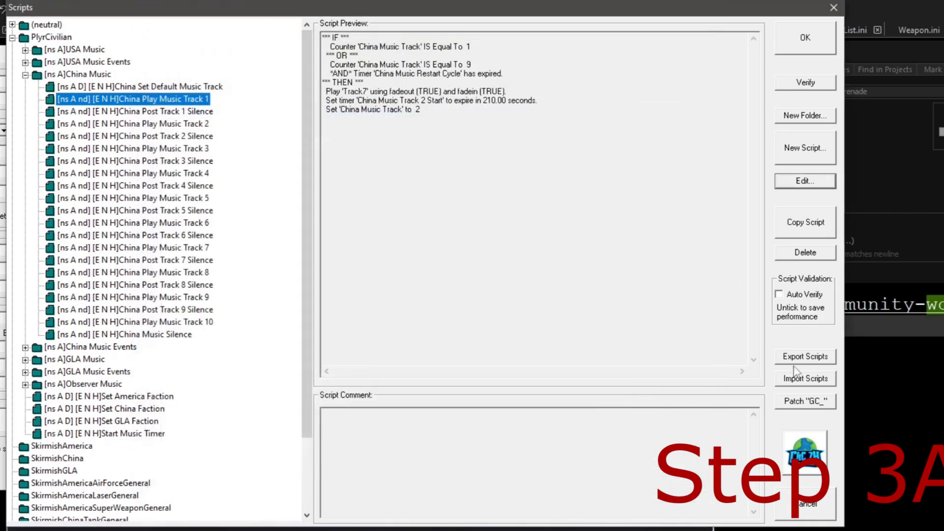
left_click(804, 357)
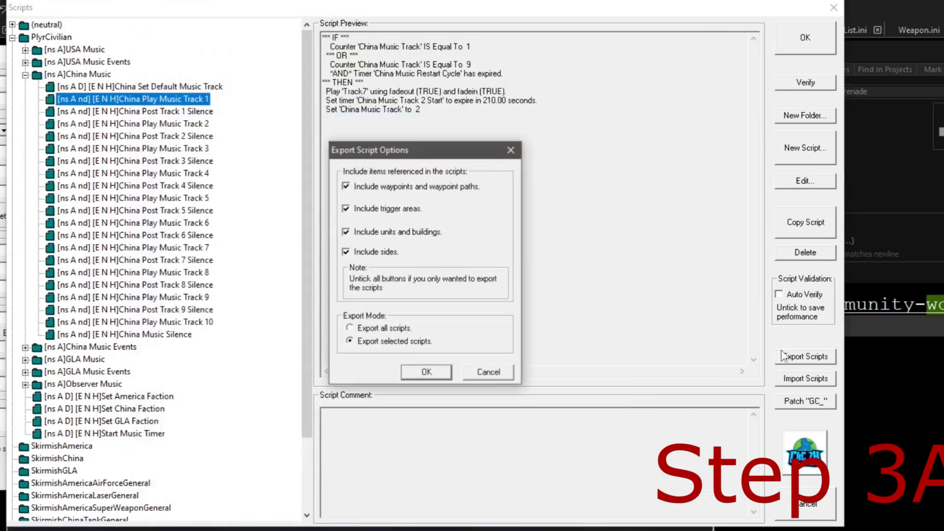
- Export all scripts to SkirmishScripts.scb and close the Scripts window
left_click(348, 328)
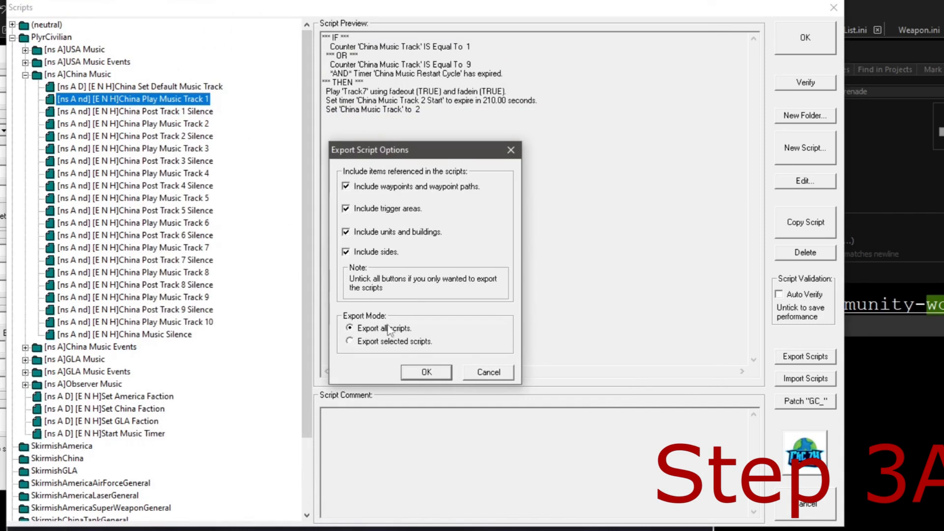
left_click(426, 372)
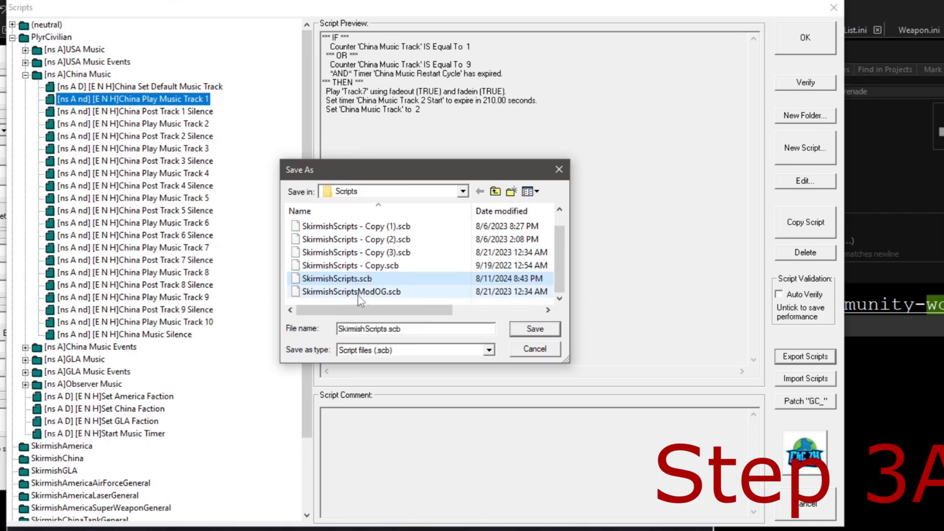
mouse_move(358, 292)
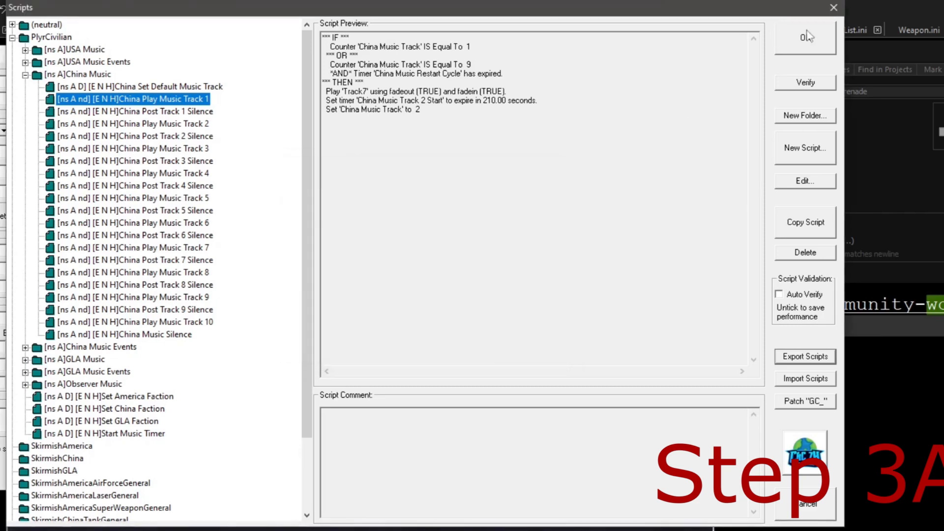
left_click(804, 36)
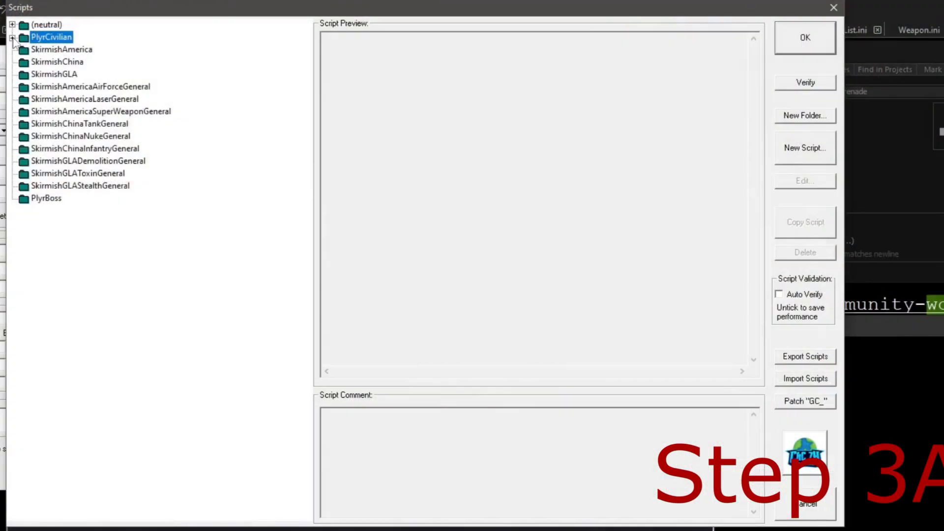
- Expand PlyrCivilian's folders and preview the China Play Music Track 1 script
left_click(13, 37)
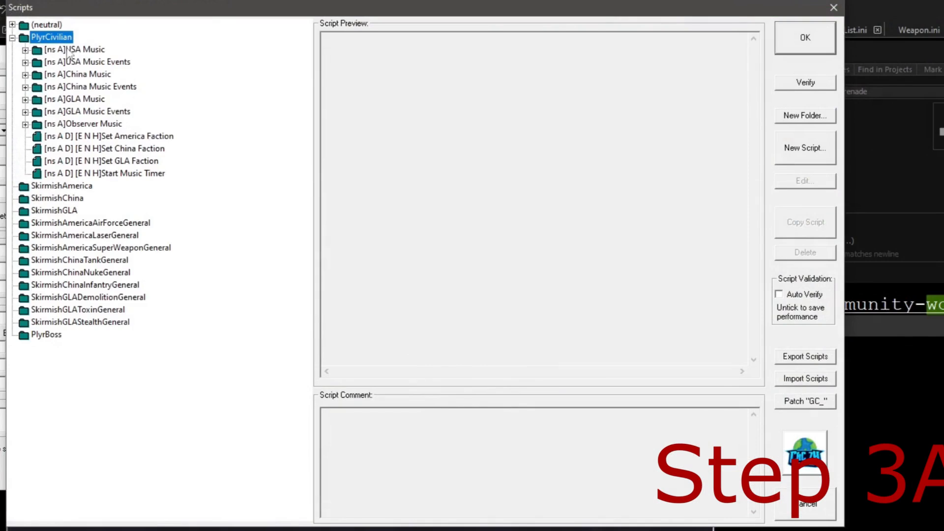
mouse_move(75, 59)
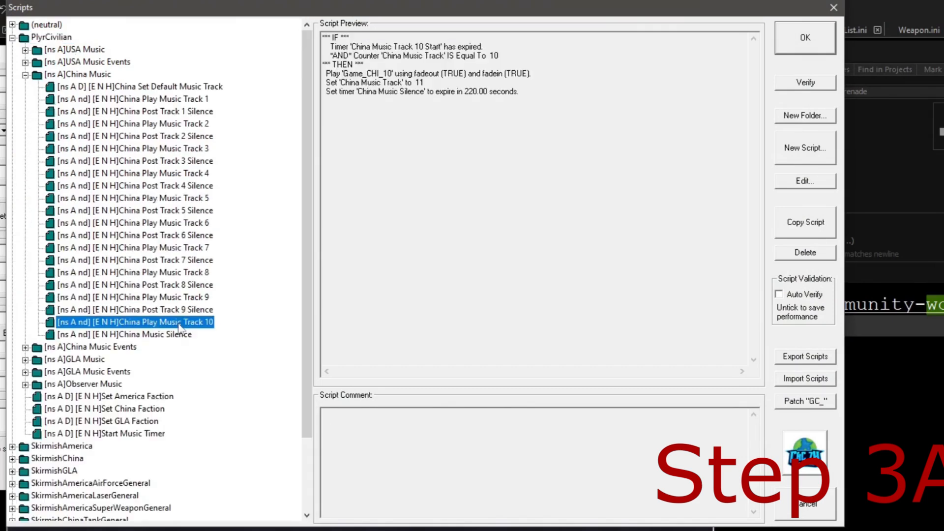
mouse_move(313, 268)
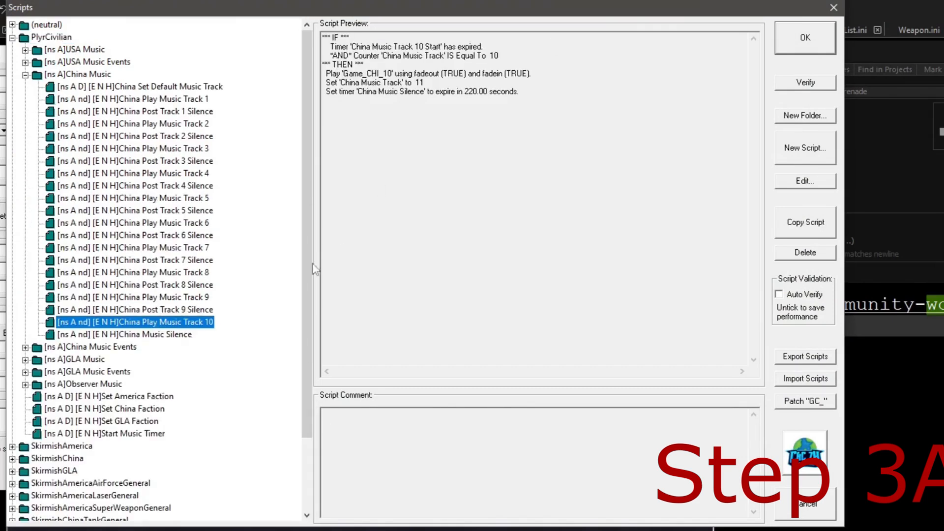
mouse_move(196, 318)
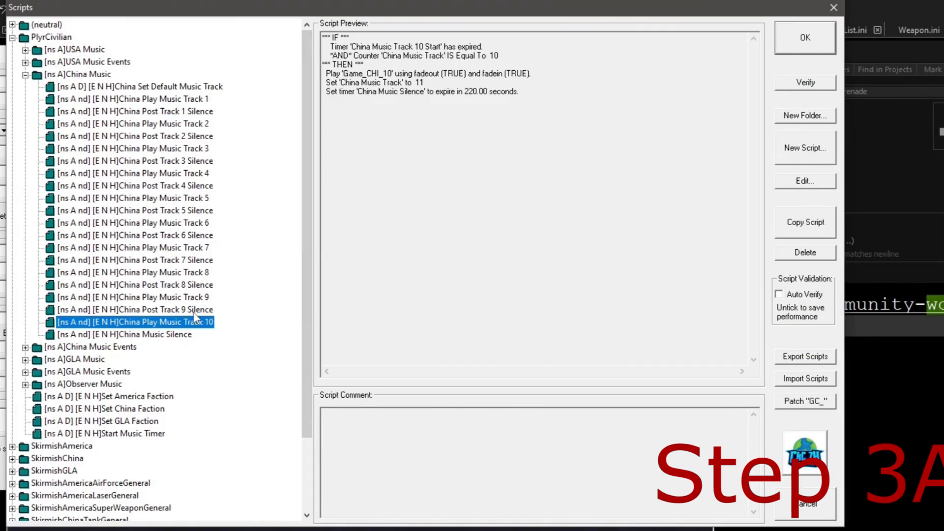
left_click(129, 99)
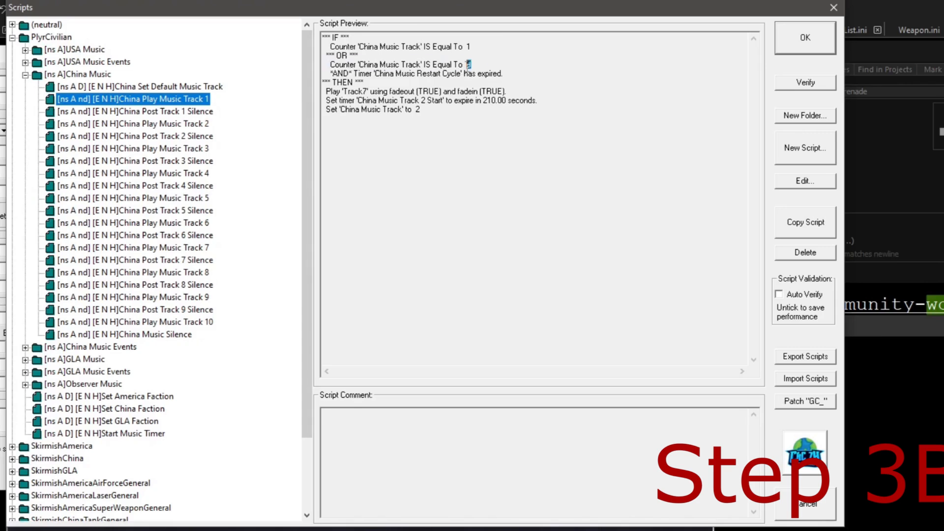
- Set Track 1's OR counter condition to 11 and its play action to Game_CHI_01
left_click(136, 322)
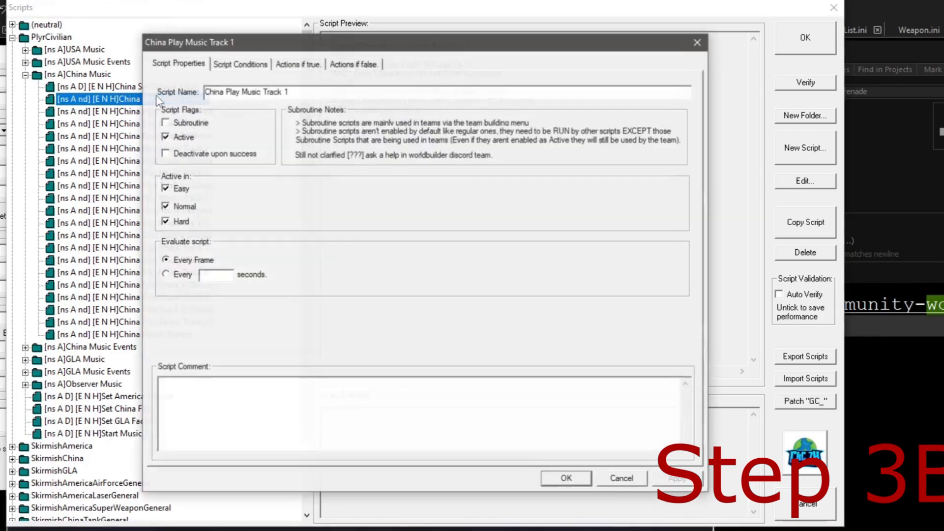
left_click(239, 63)
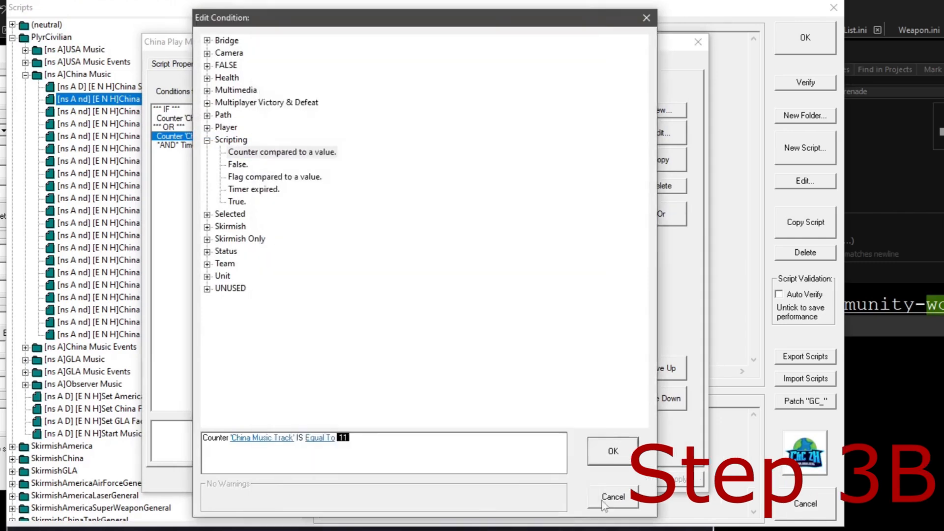
left_click(612, 497)
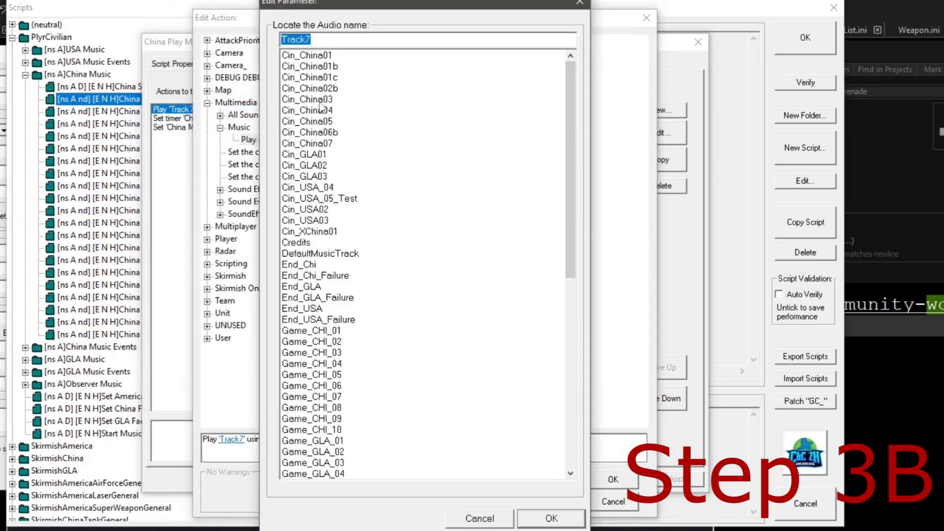
left_click(549, 518)
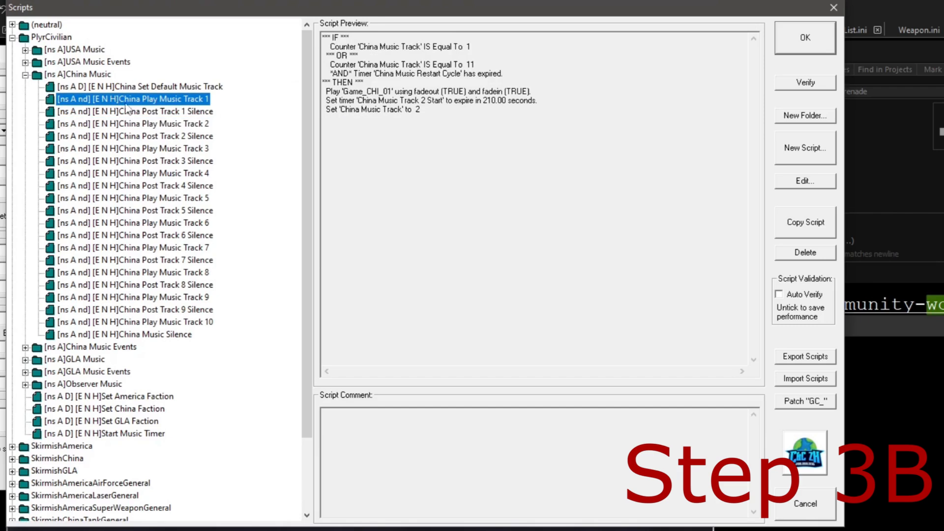
mouse_move(191, 104)
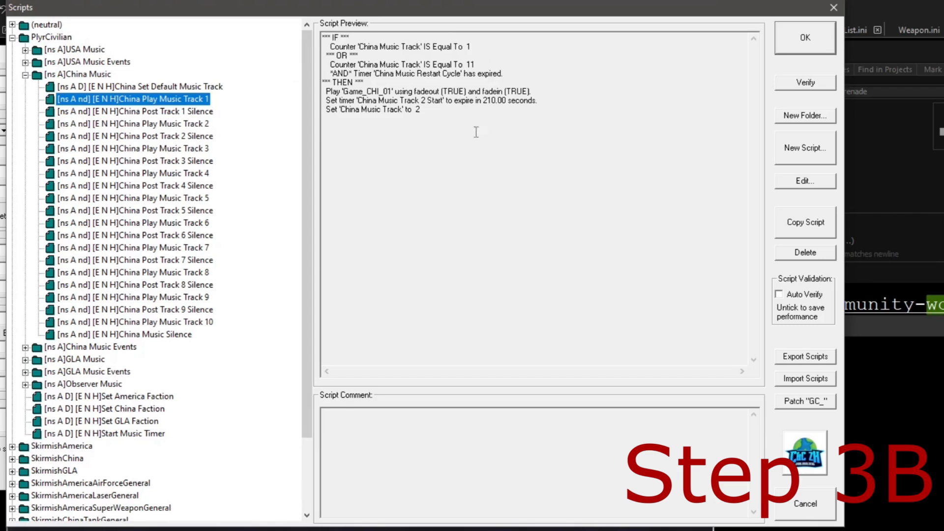
mouse_move(298, 118)
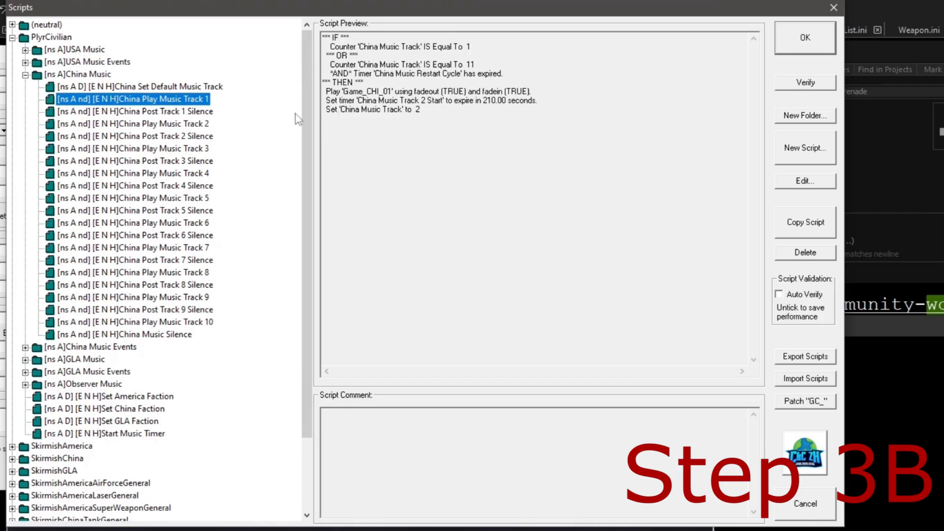
left_click(134, 247)
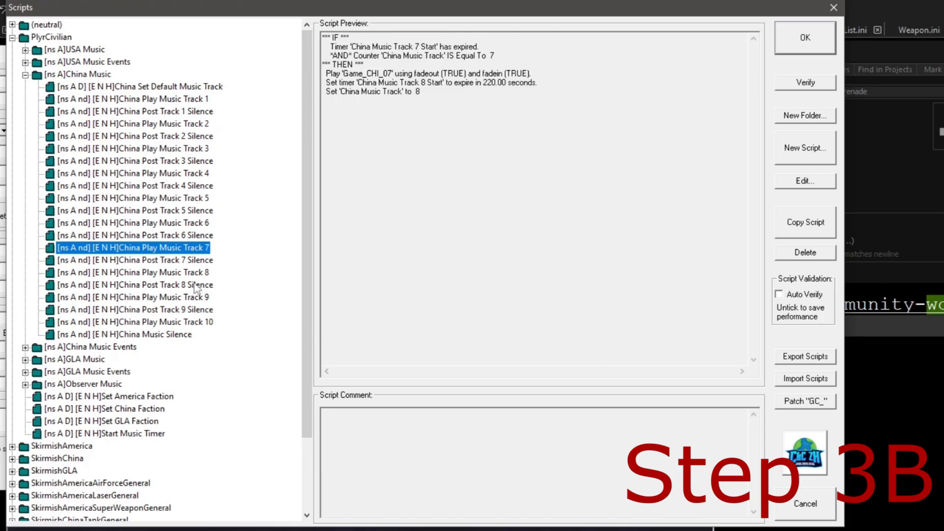
left_click(135, 284)
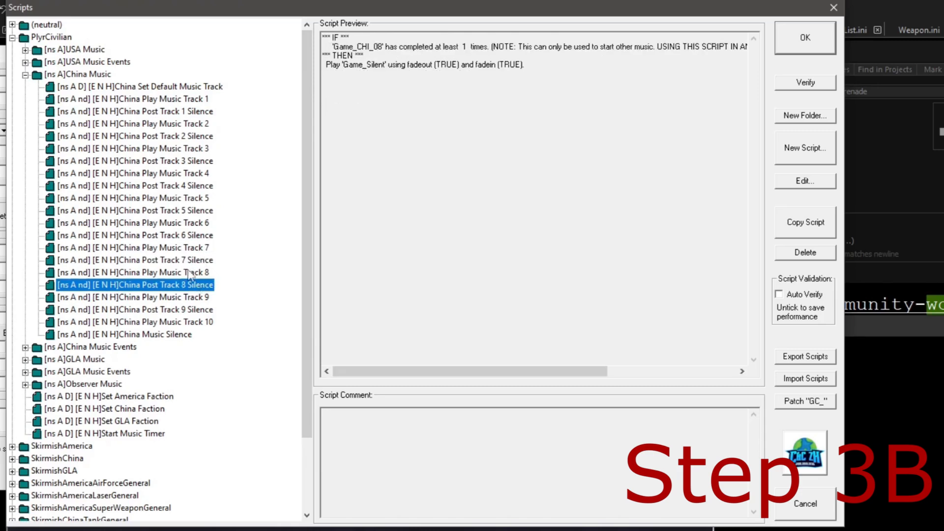
left_click(128, 310)
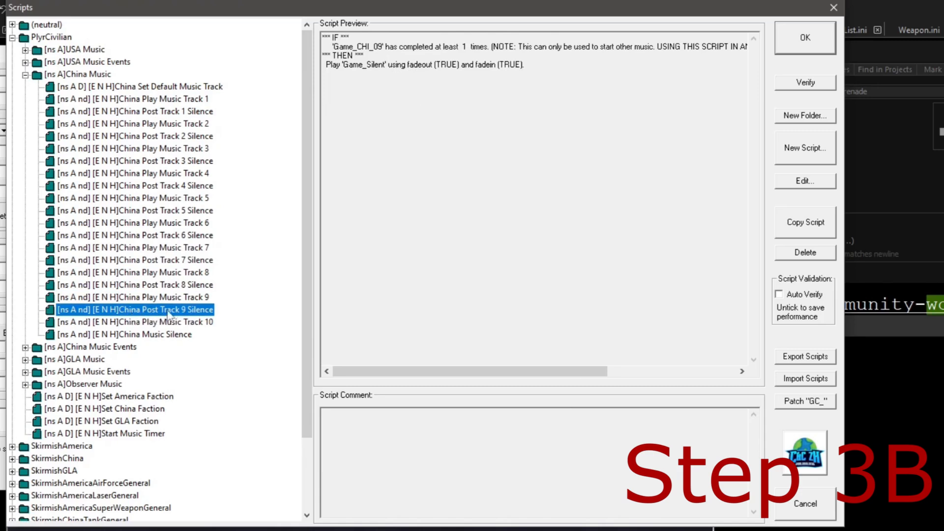
mouse_move(140, 330)
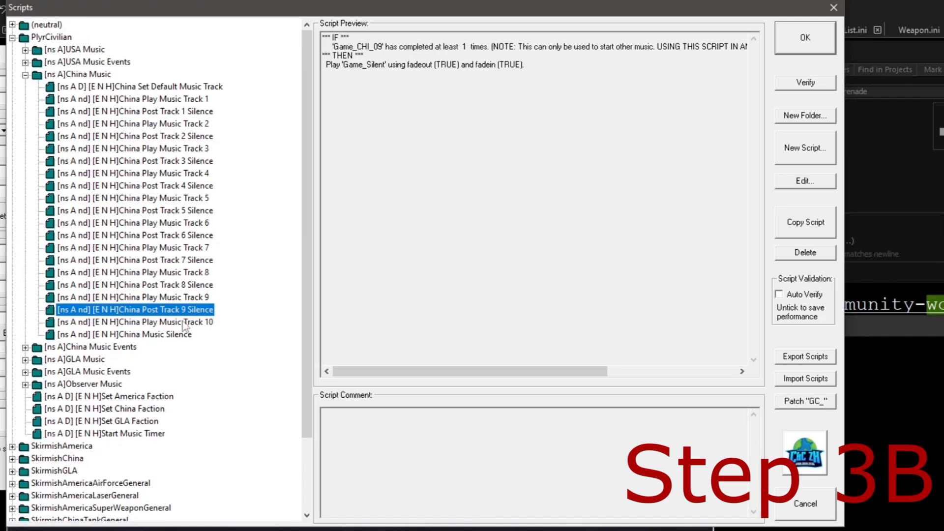
mouse_move(212, 322)
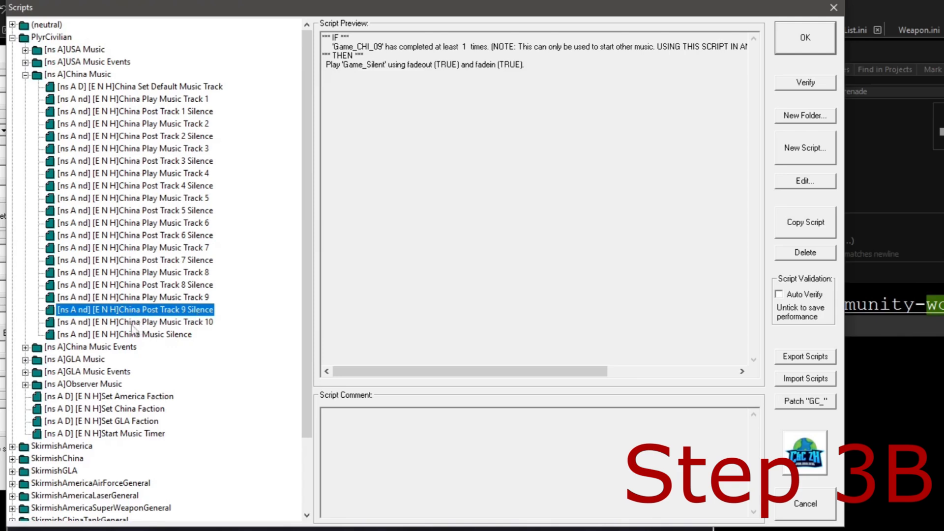
mouse_move(200, 330)
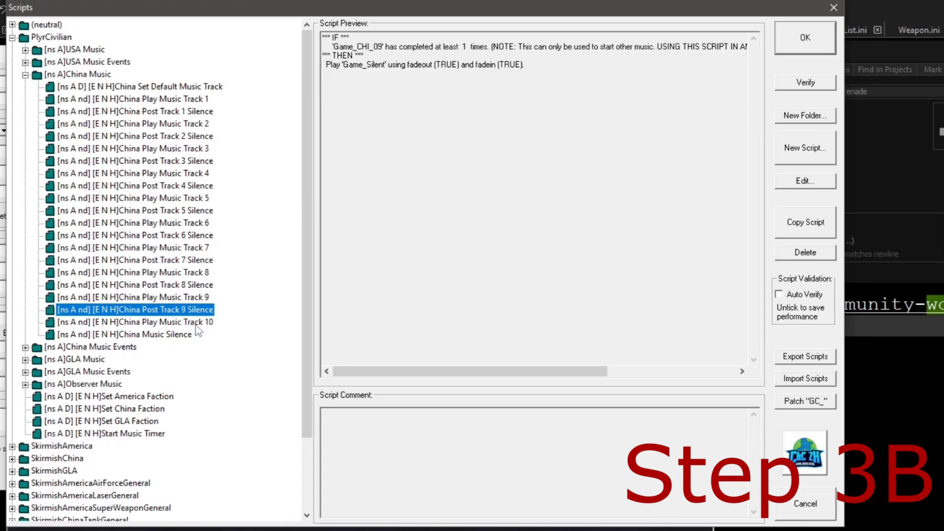
left_click(139, 321)
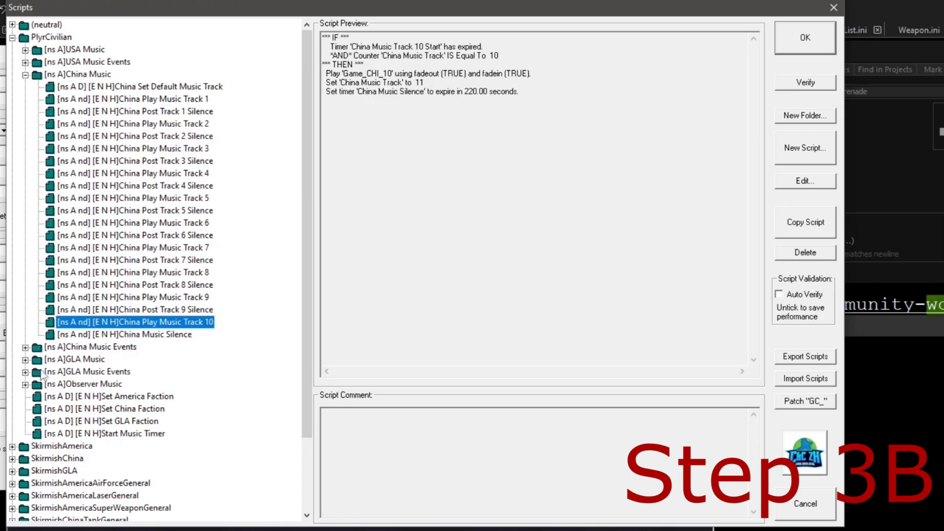
mouse_move(91, 51)
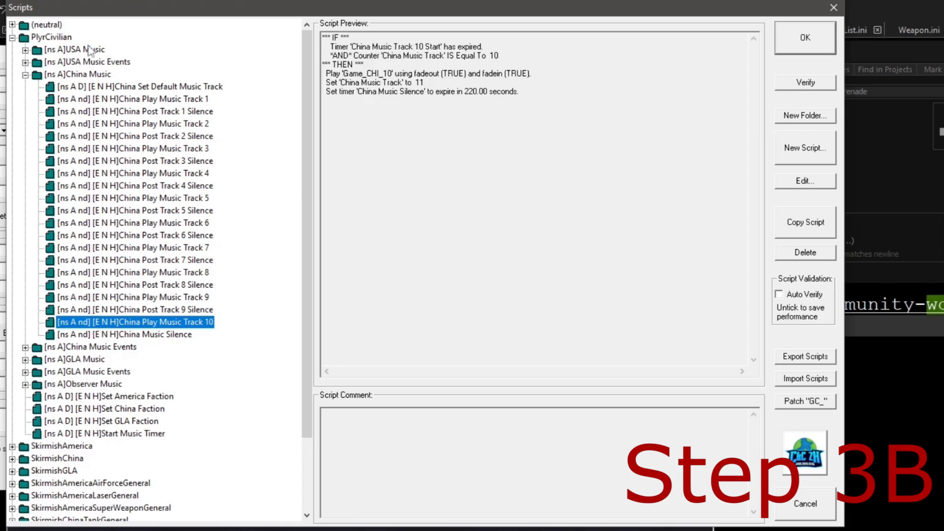
mouse_move(90, 50)
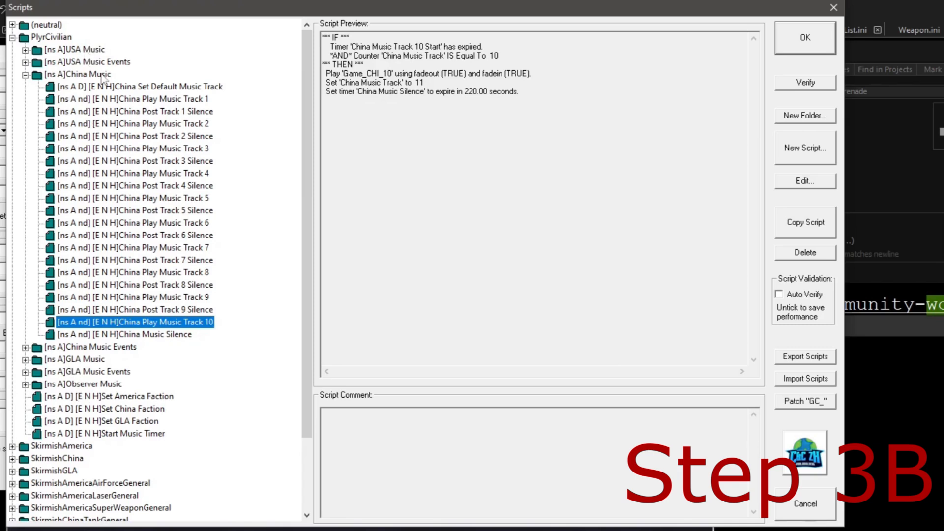
mouse_move(257, 251)
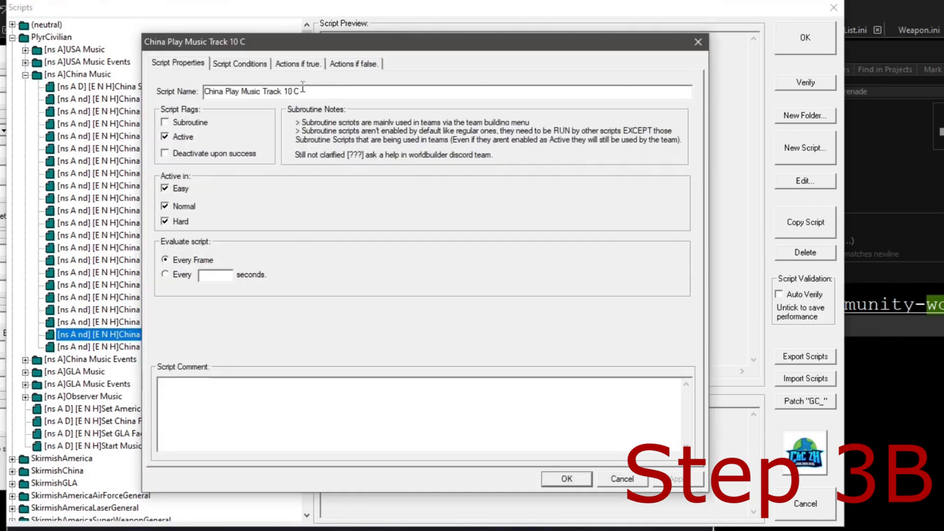
- Rename the copied scripts to Post Track 10 Silence and Play Music Track 11
left_click(565, 479)
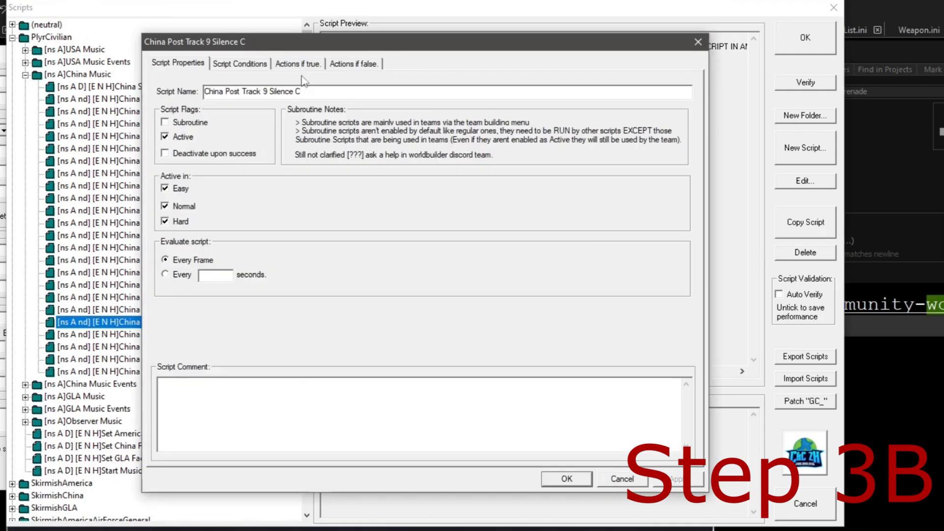
double_click(260, 91)
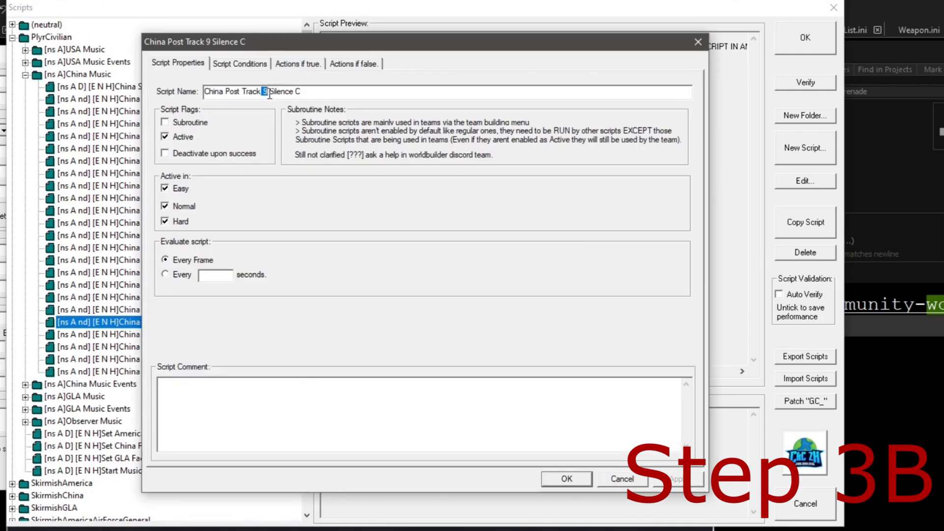
left_click(565, 478)
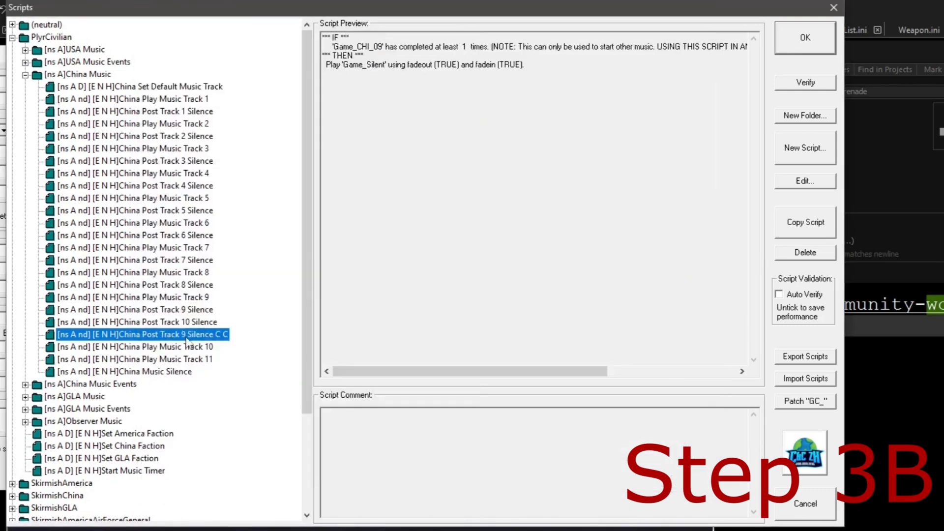
double_click(132, 334)
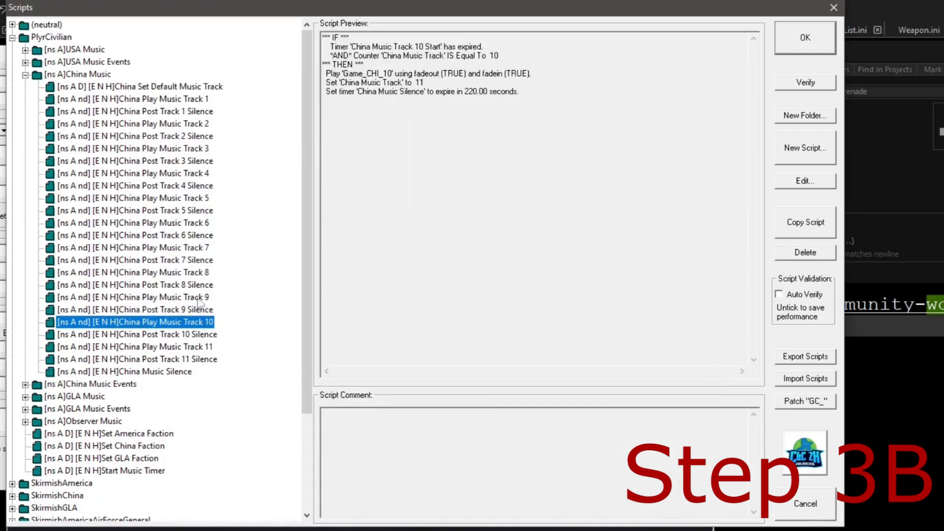
left_click(136, 346)
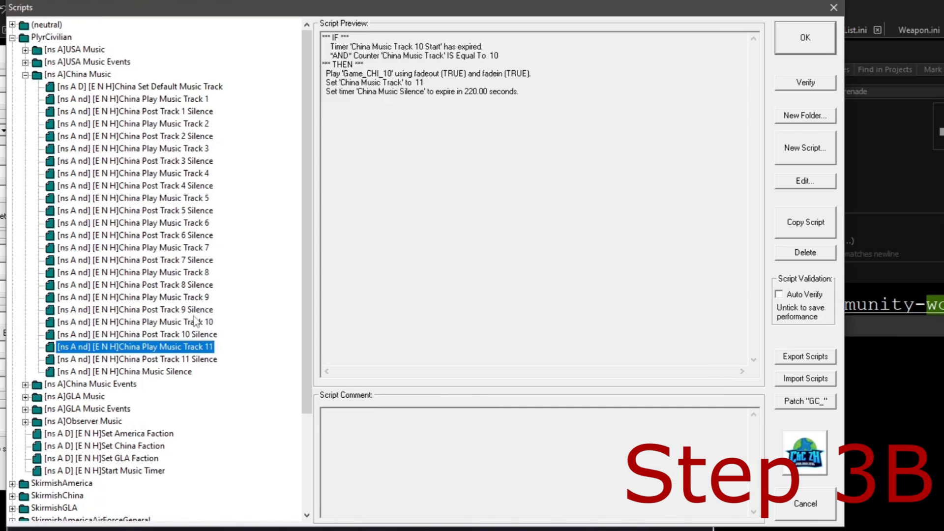
mouse_move(195, 319)
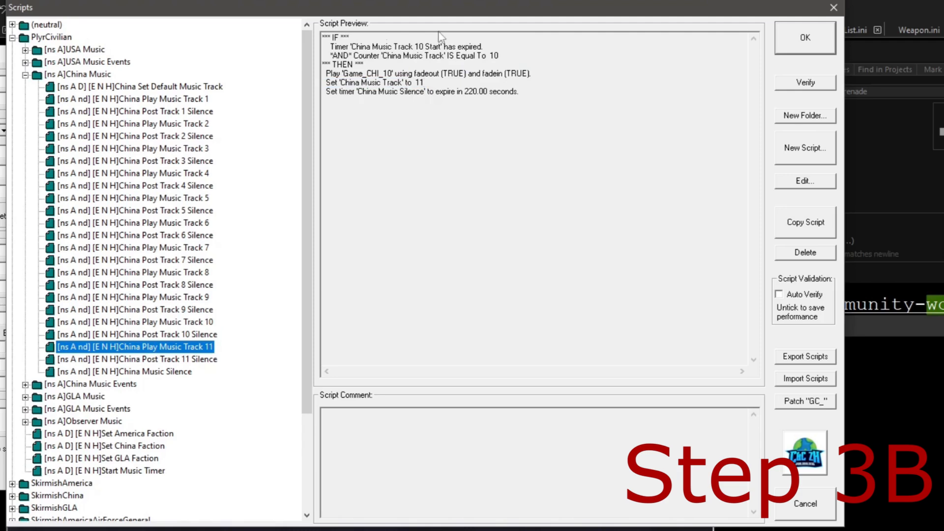
mouse_move(209, 106)
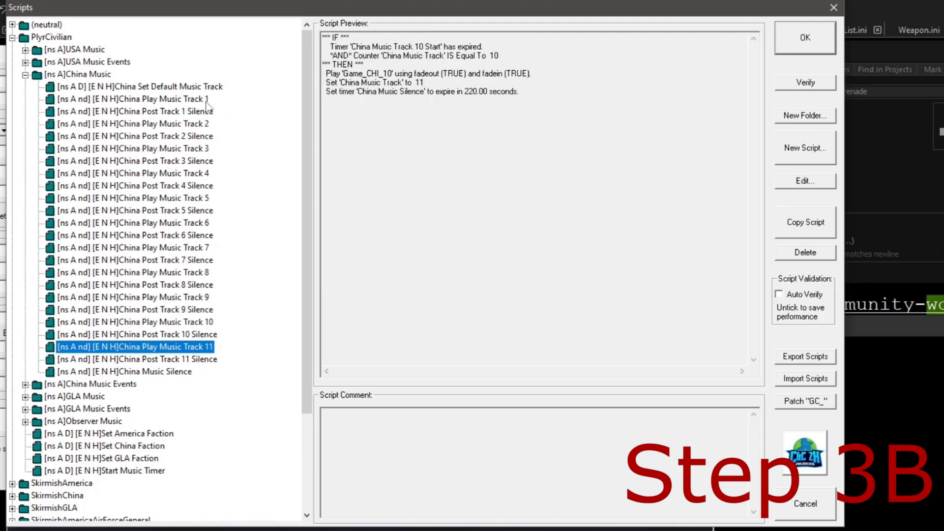
- Check the counter 11 condition and adjust Post Track 10 Silence's music condition
left_click(135, 99)
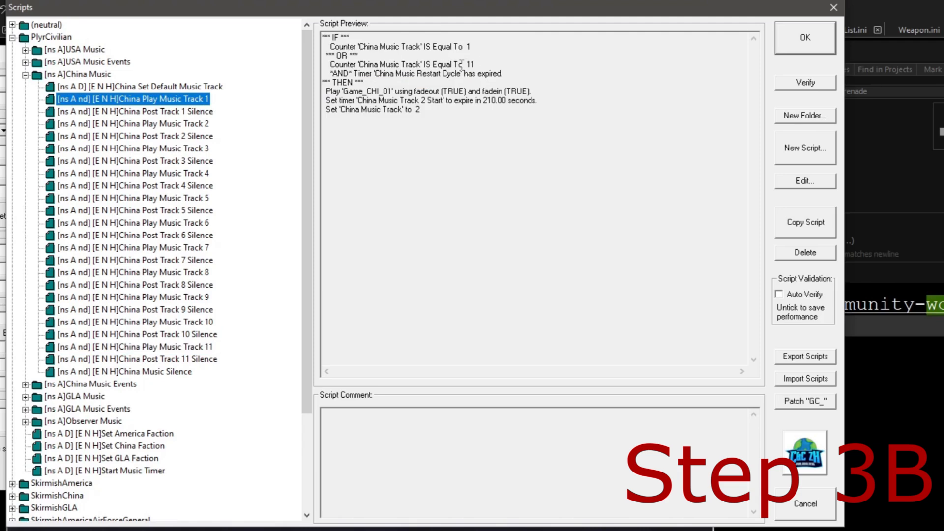
double_click(469, 64)
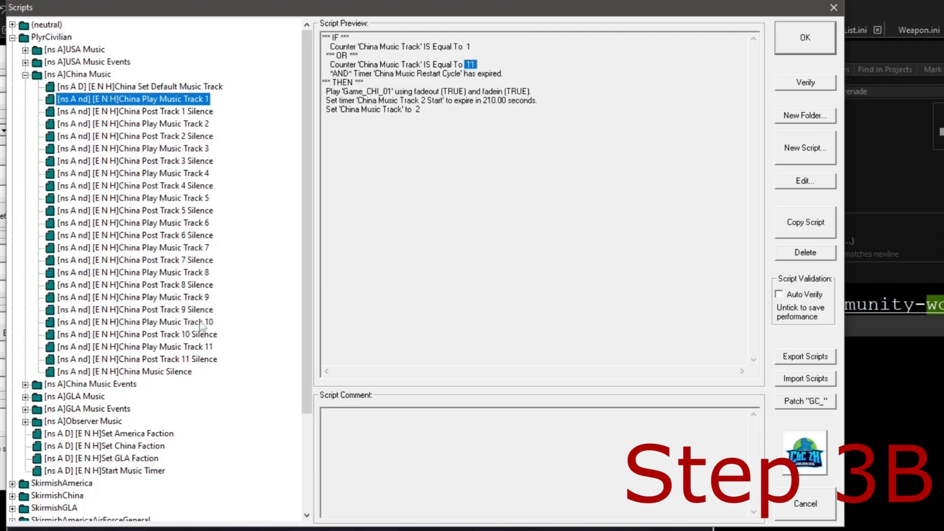
left_click(136, 358)
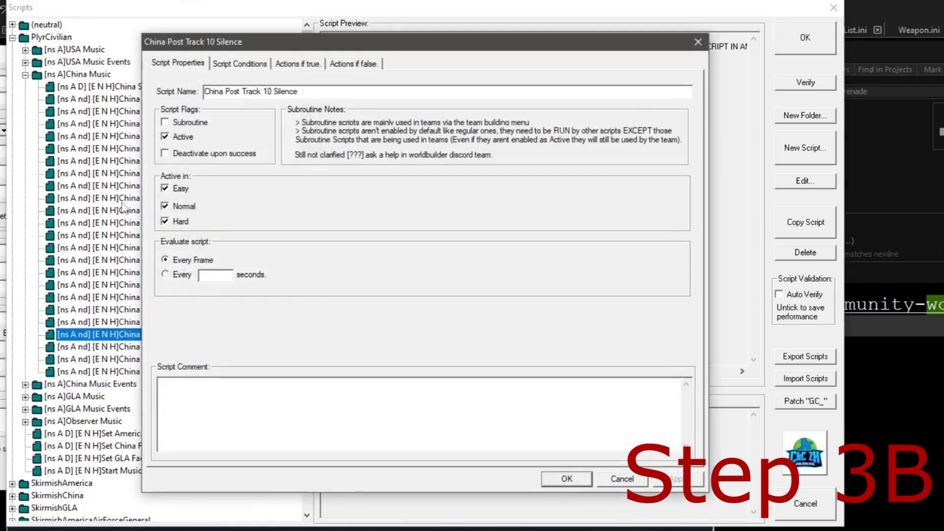
left_click(239, 63)
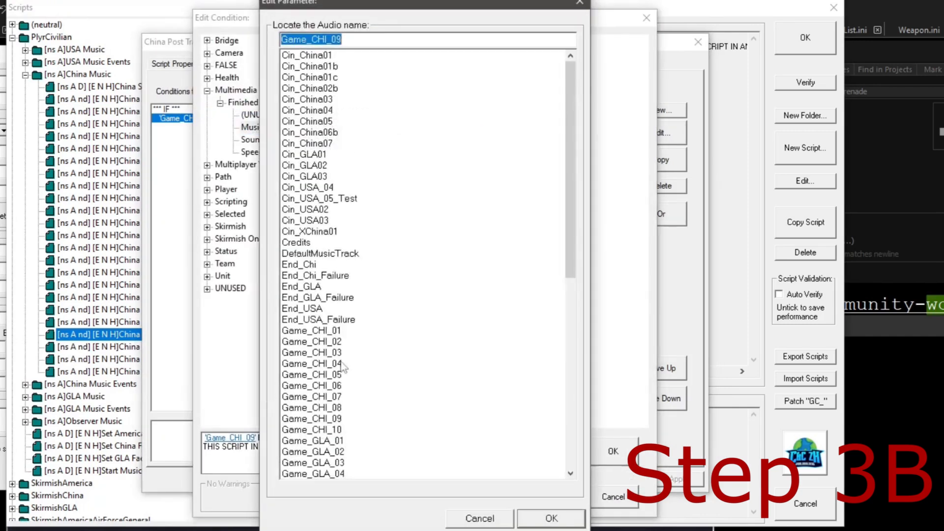
scroll("down", 3)
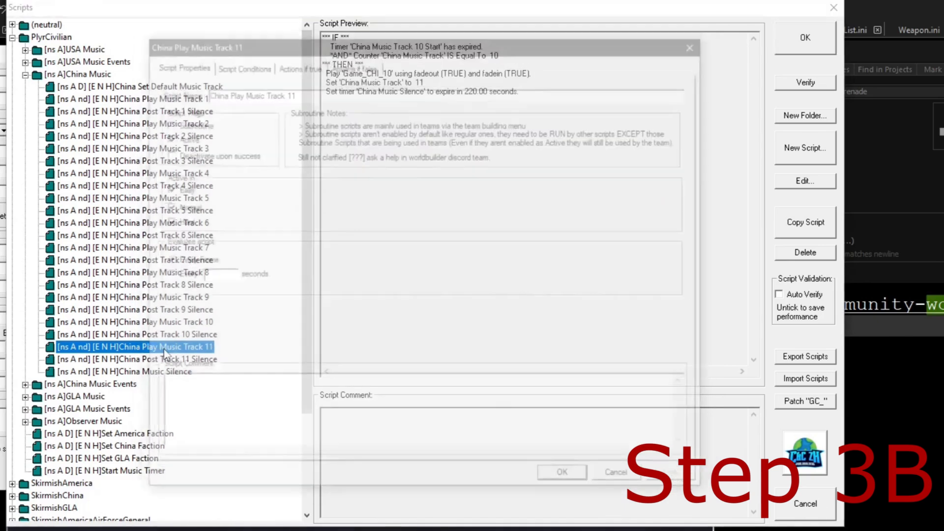
- Change Play Music Track 11's play action audio to Track7
left_click(298, 64)
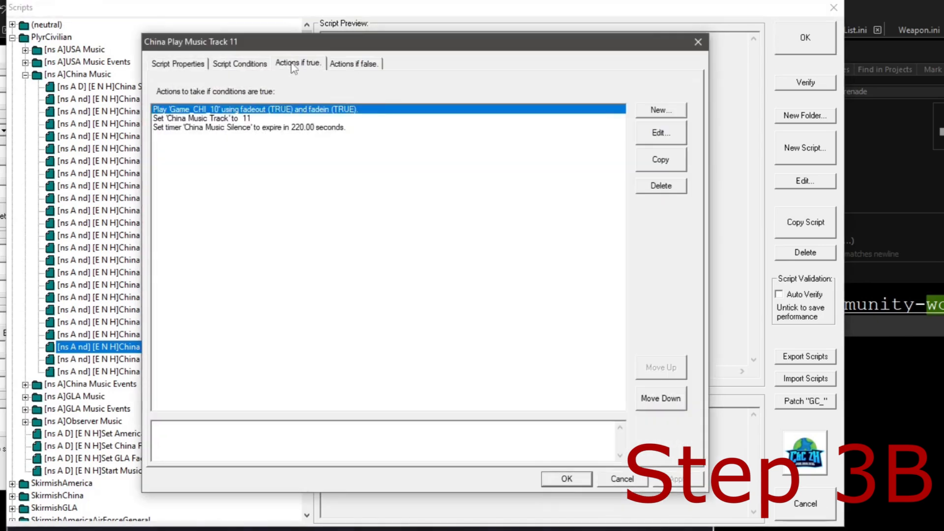
left_click(660, 132)
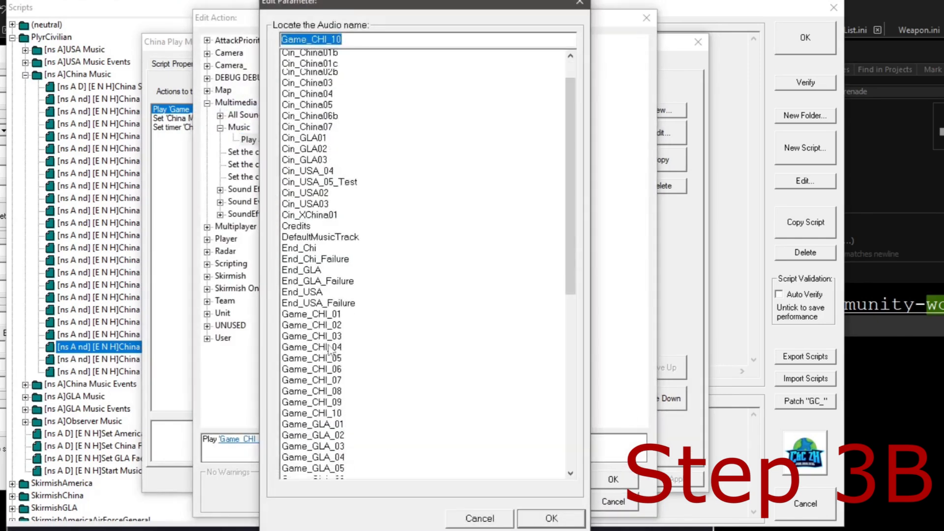
left_click(295, 474)
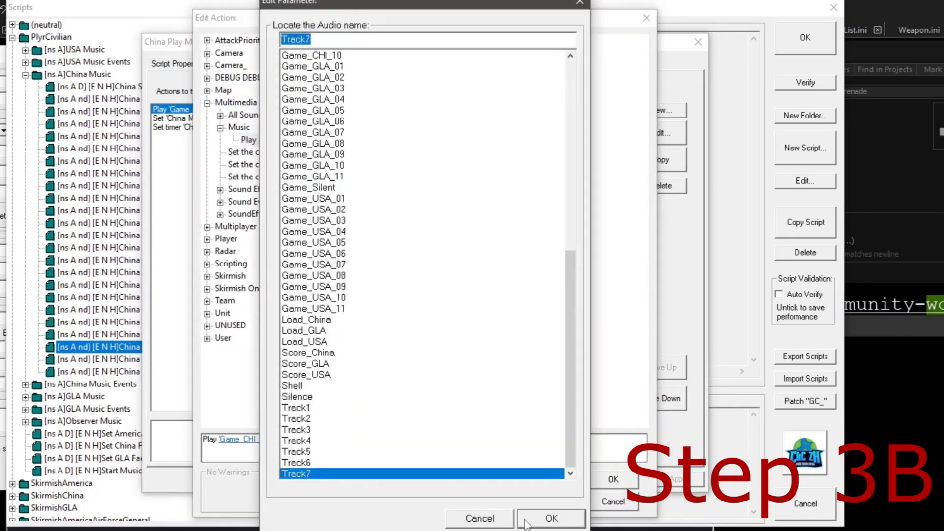
left_click(550, 518)
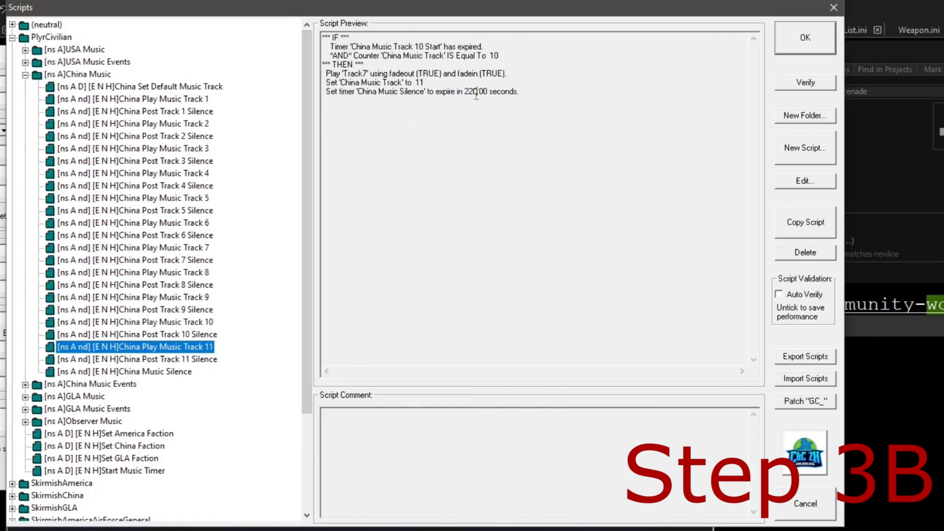
- Change China Play Music Track 11's silence timer from 220.00 to 258.00 seconds
double_click(472, 92)
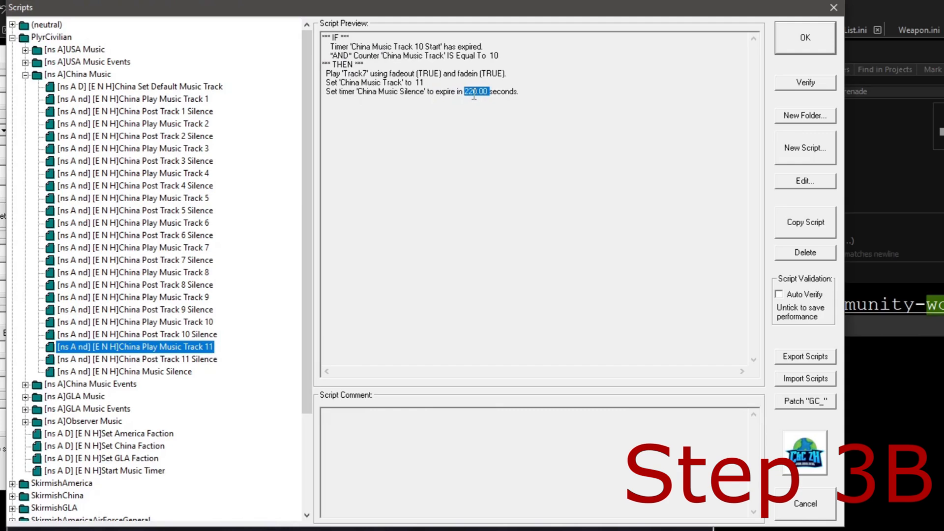
double_click(134, 347)
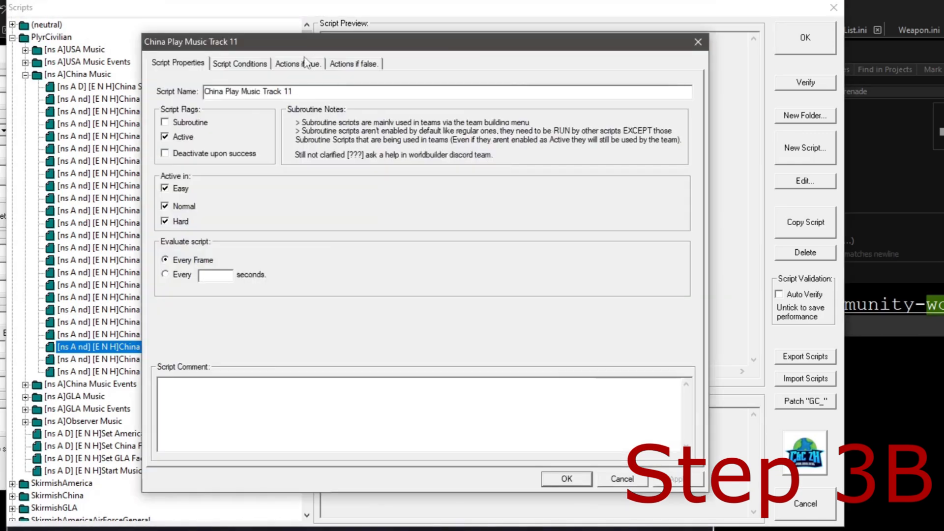
left_click(296, 64)
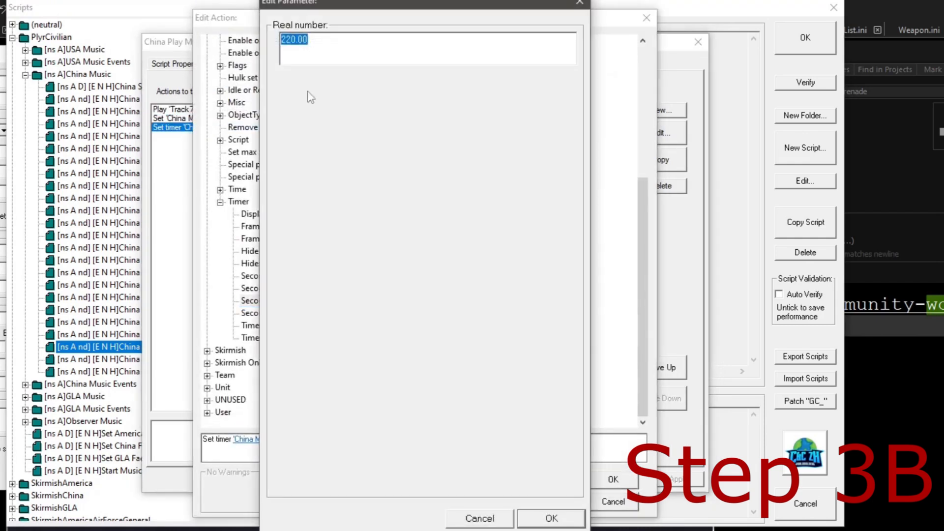
type("258.00")
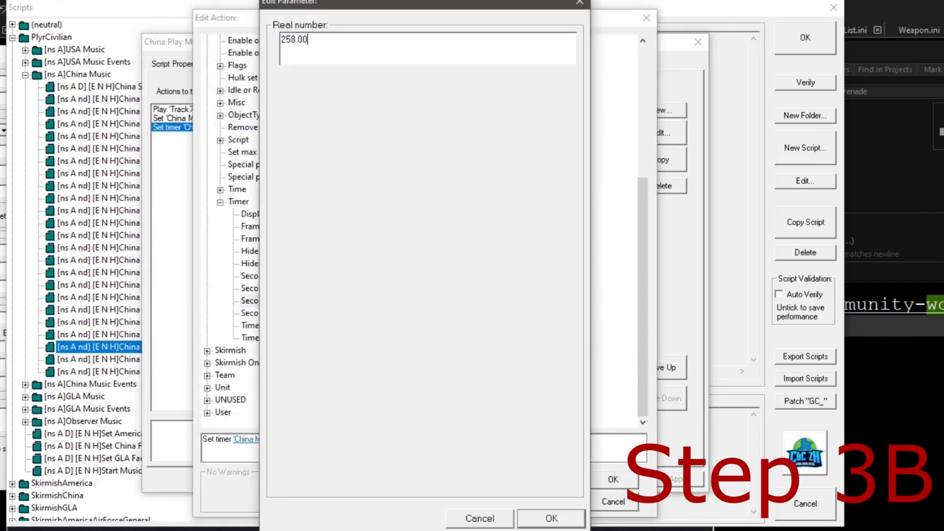
left_click(549, 517)
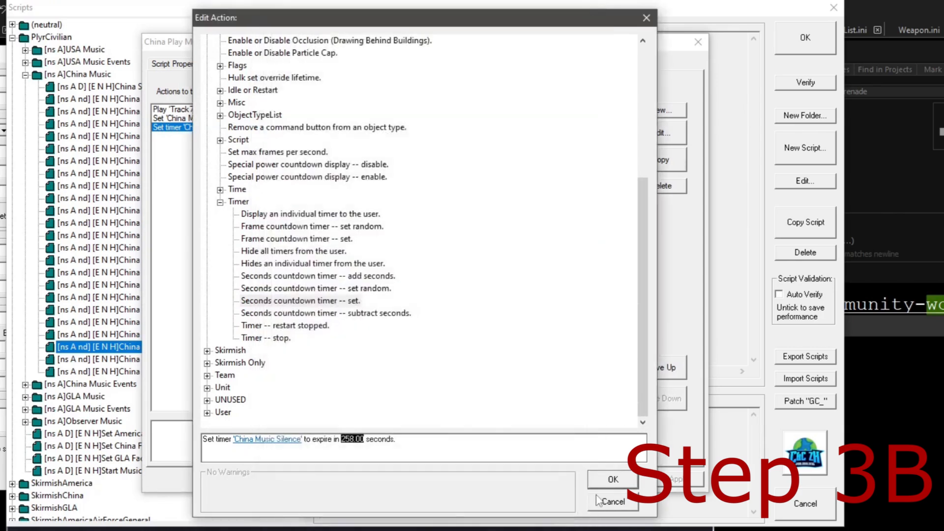
left_click(612, 480)
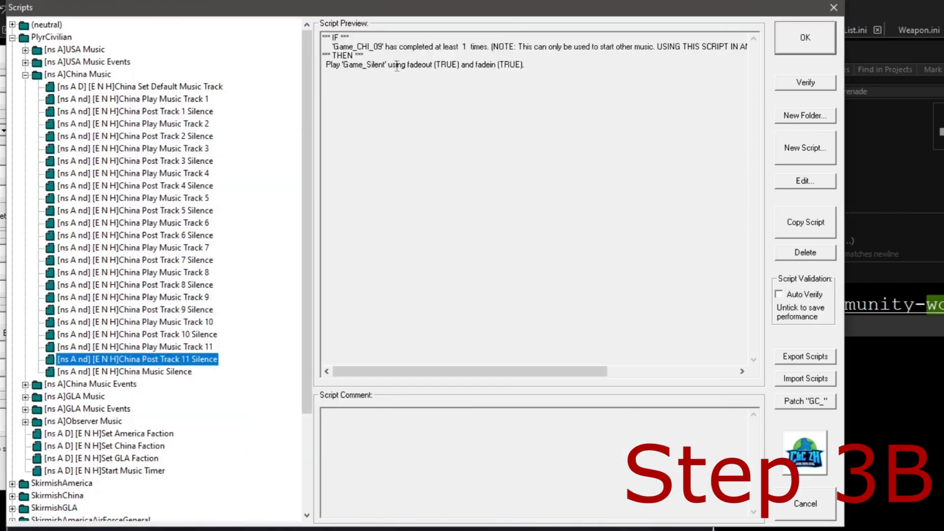
mouse_move(189, 333)
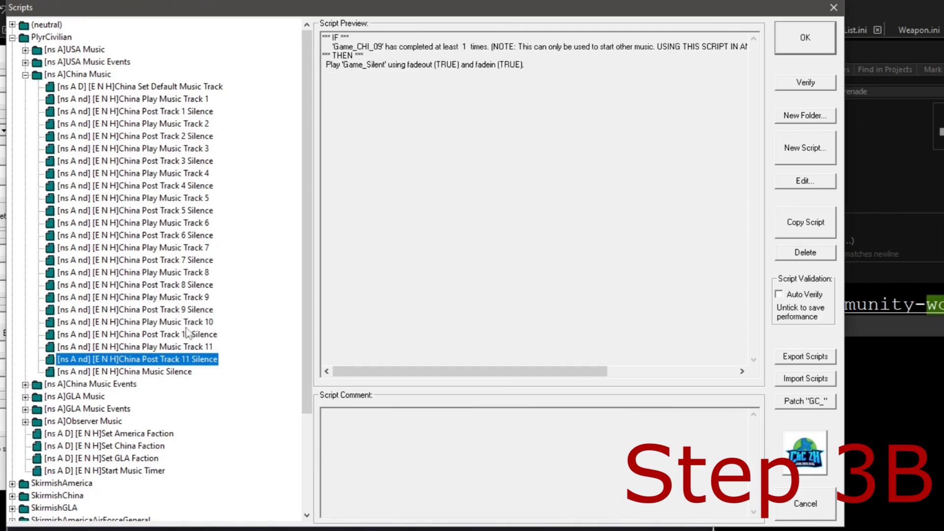
- Make China Post Track 11 Silence wait for Track7 to finish instead of Game_CHI_09
left_click(136, 334)
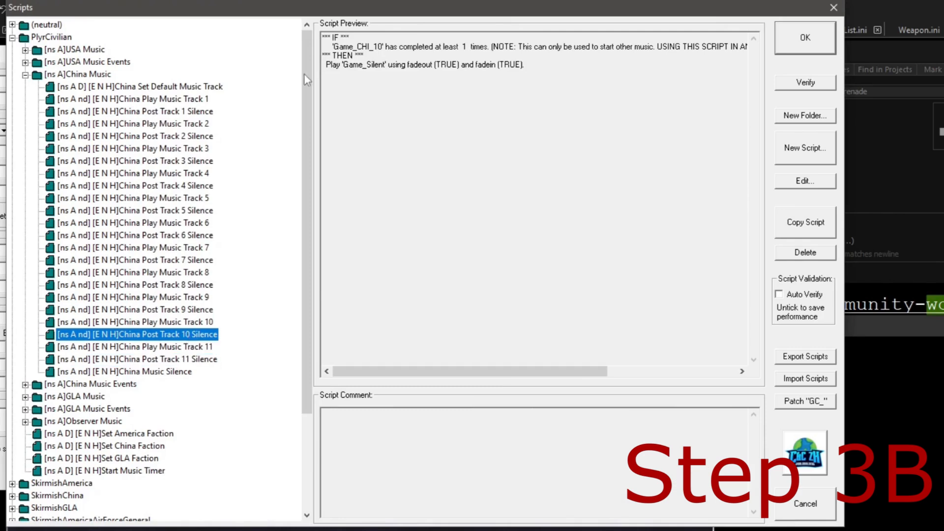
left_click(137, 359)
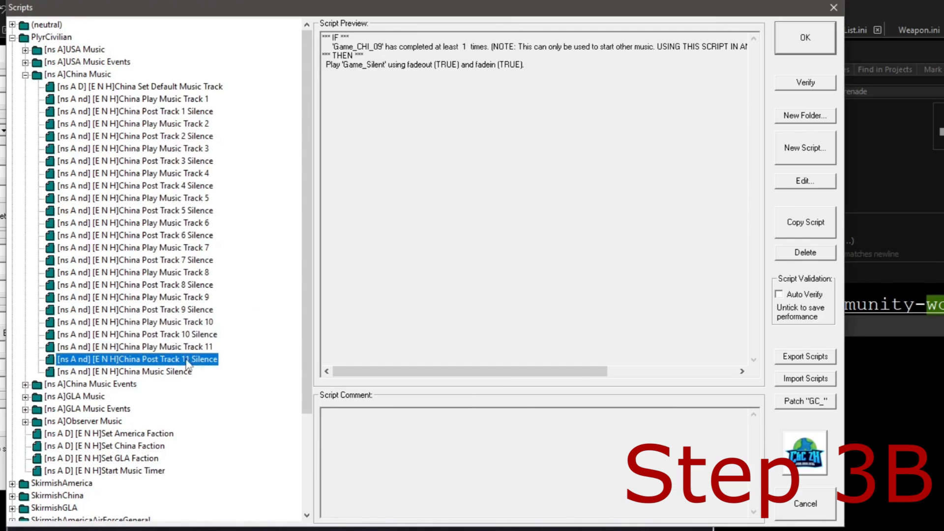
left_click(134, 346)
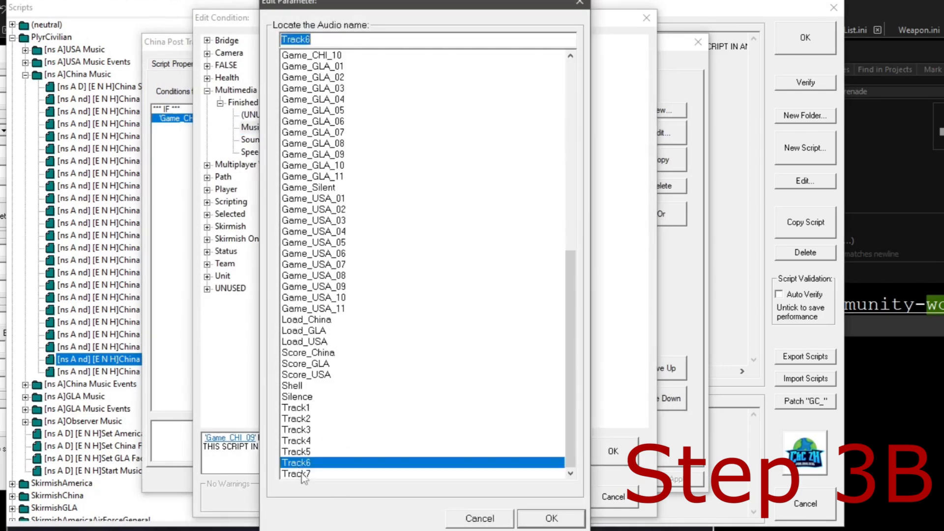
left_click(549, 518)
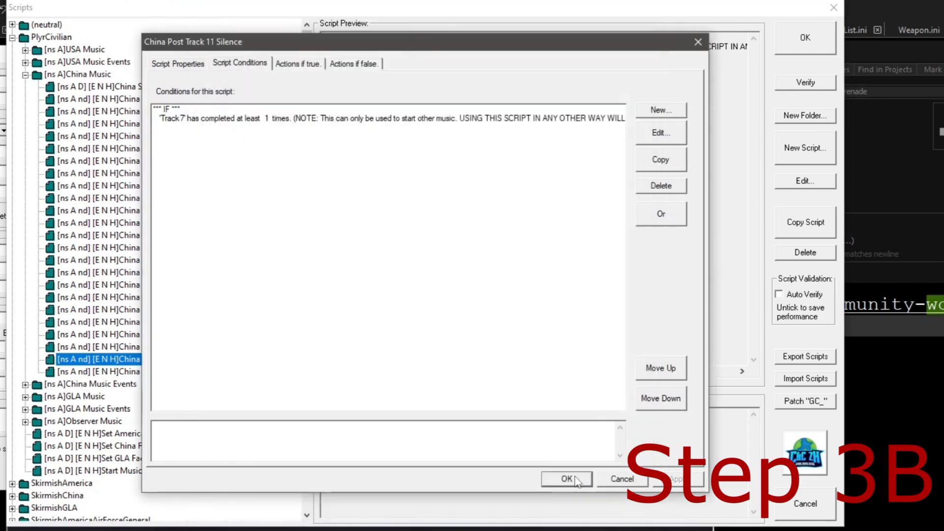
left_click(565, 478)
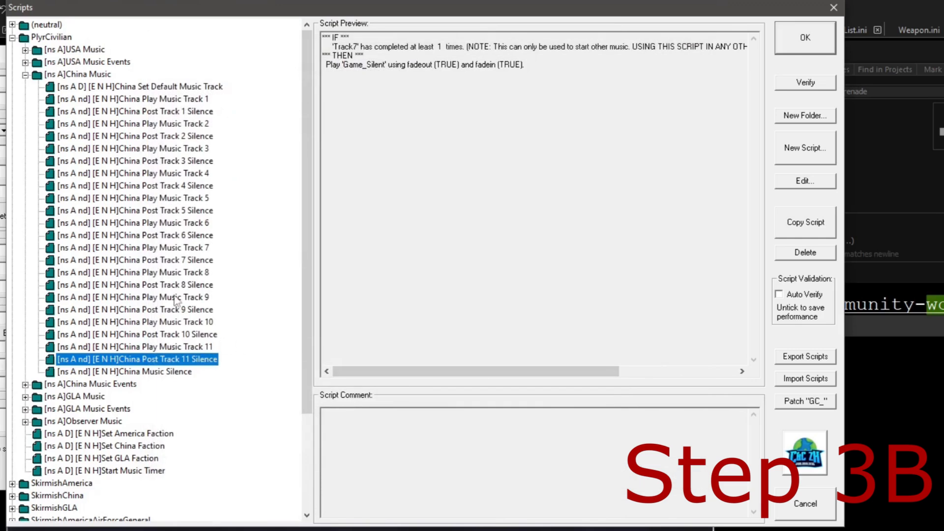
mouse_move(215, 318)
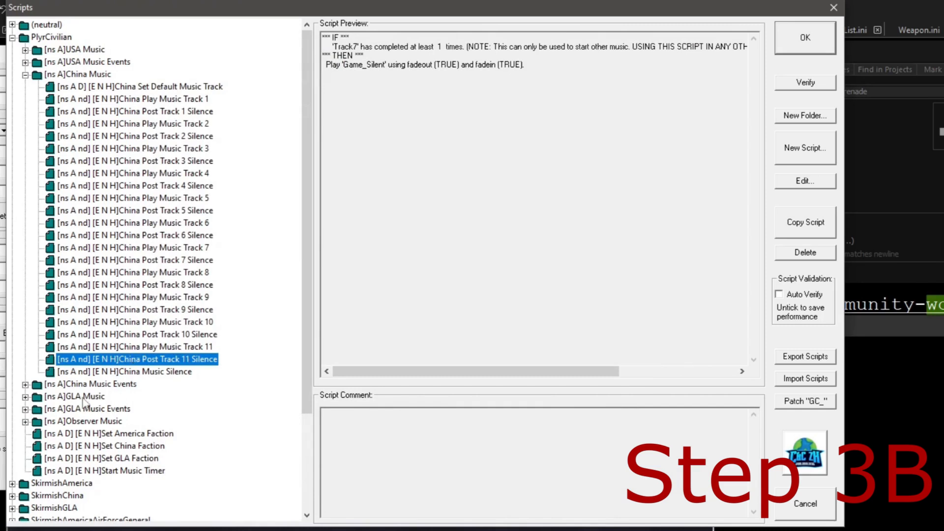
left_click(79, 396)
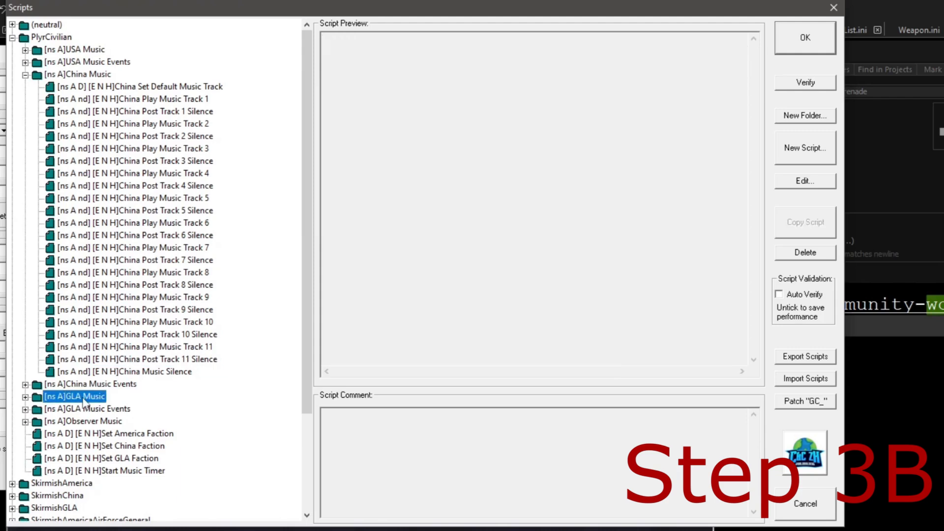
mouse_move(78, 54)
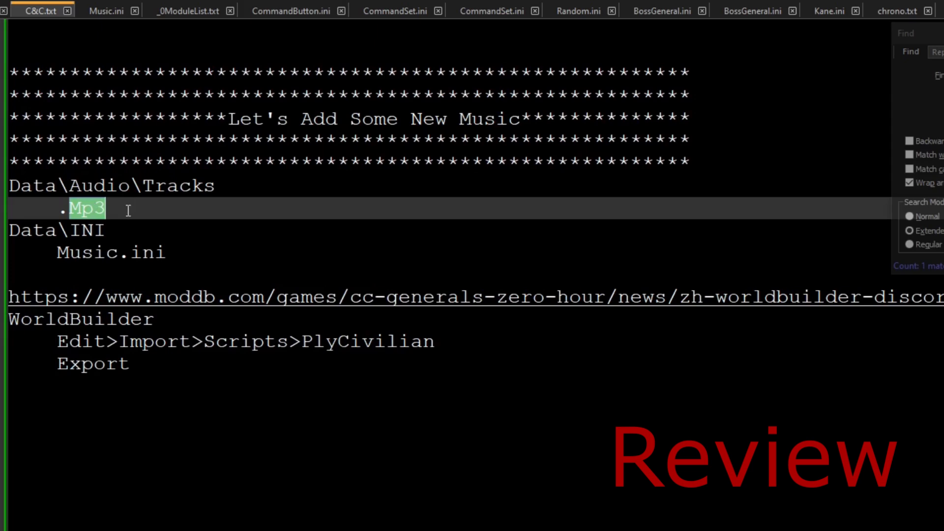
mouse_move(153, 163)
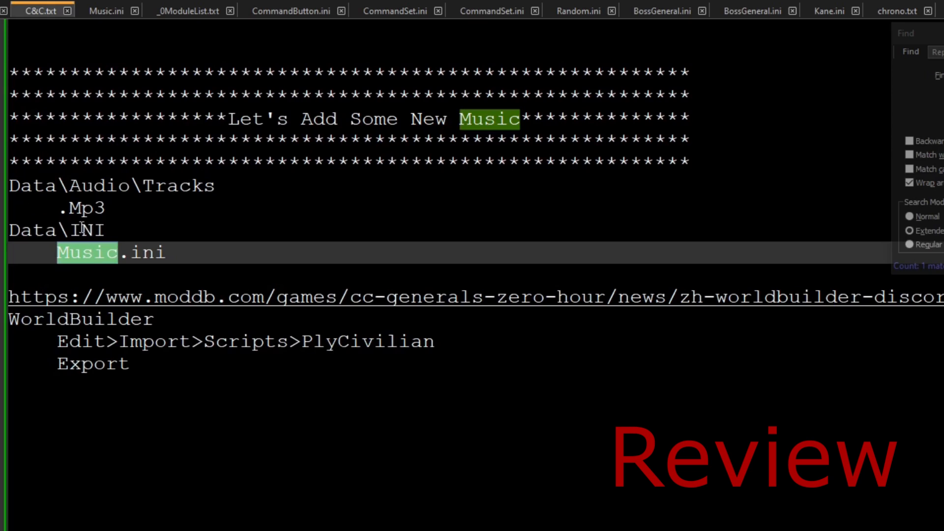
- Review the Music.ini entry in the Notepad++ 'Let's Add Some New Music' notes
left_click(101, 253)
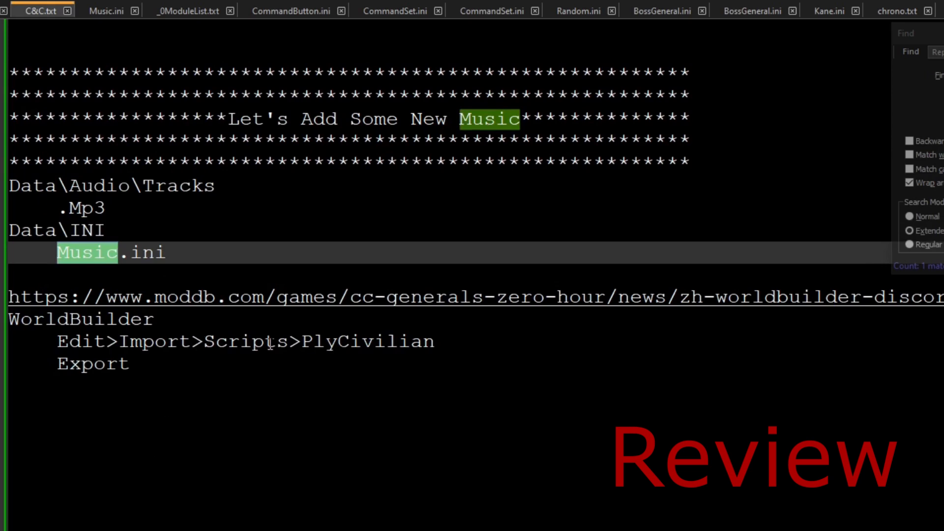
mouse_move(190, 386)
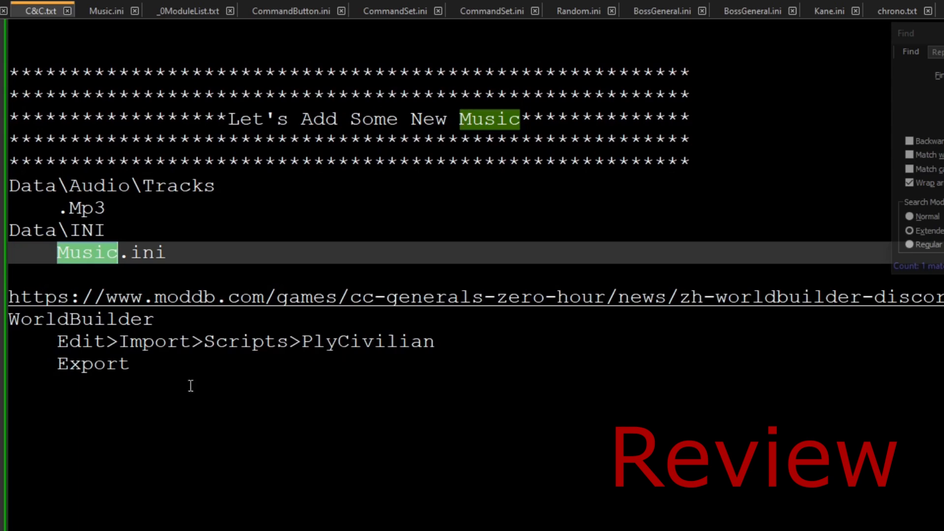
double_click(92, 363)
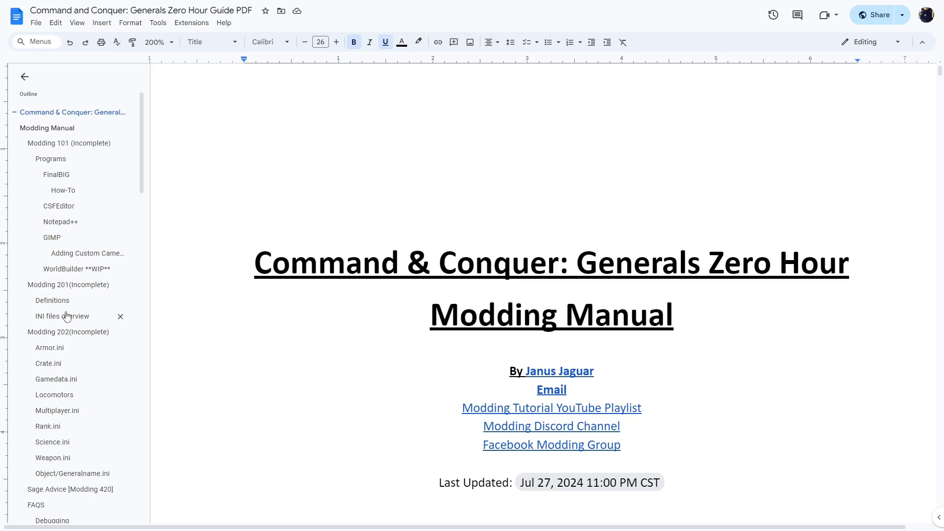
- Jump to the manual's WIP-Custom Audio section and highlight the audio folder creation steps
scroll("down", 3)
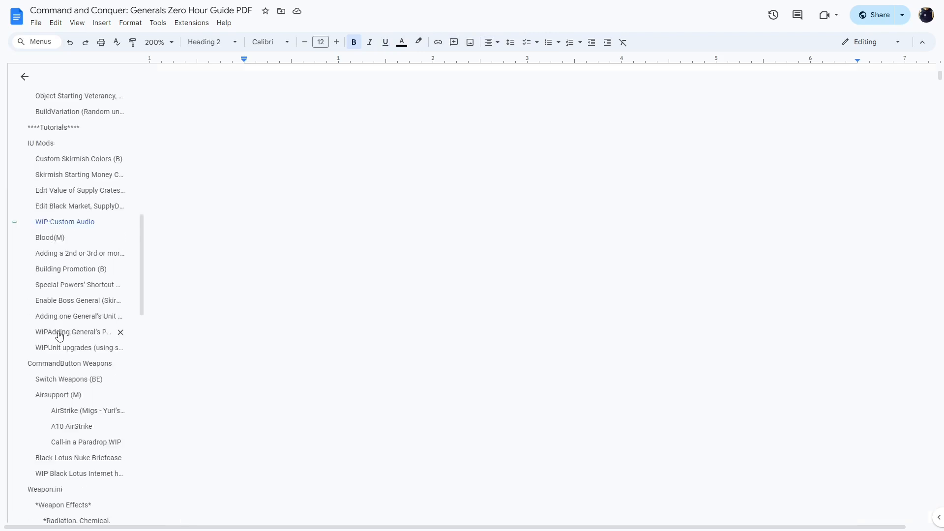
left_click(64, 222)
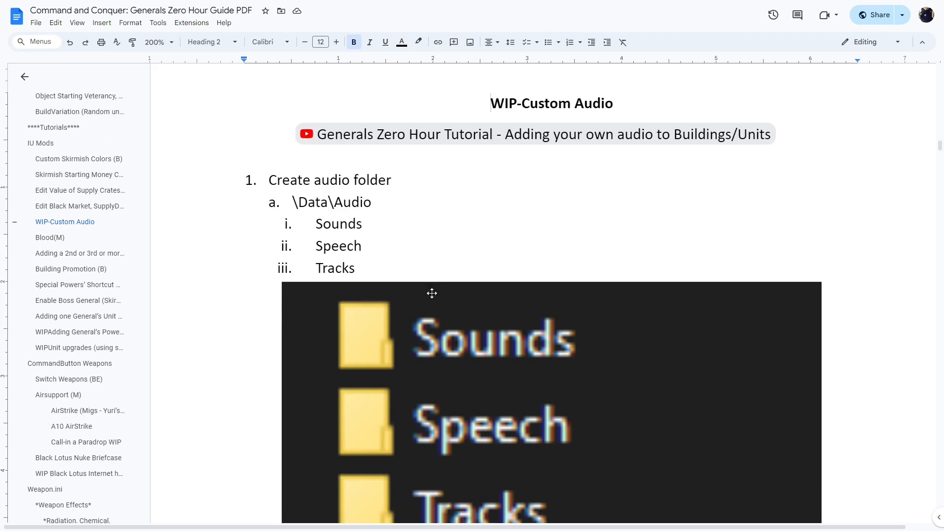
left_click(490, 103)
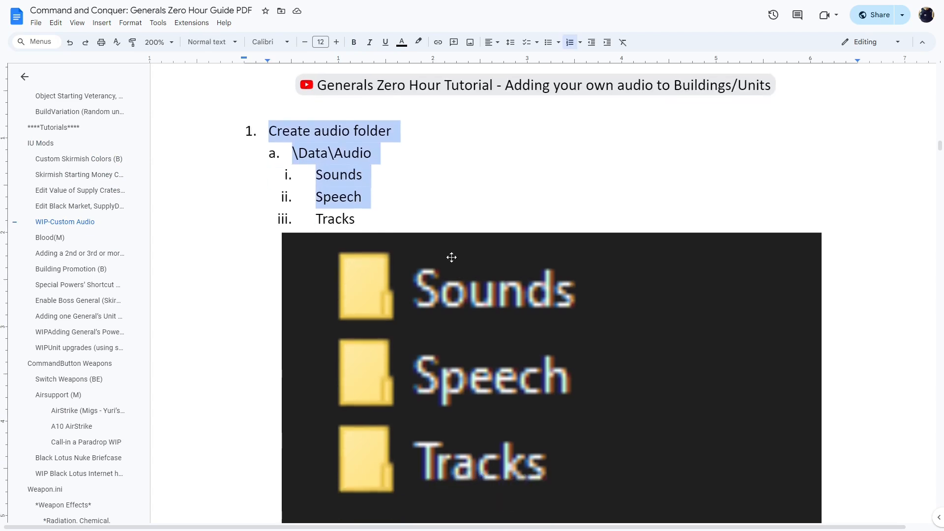
scroll("down", 3)
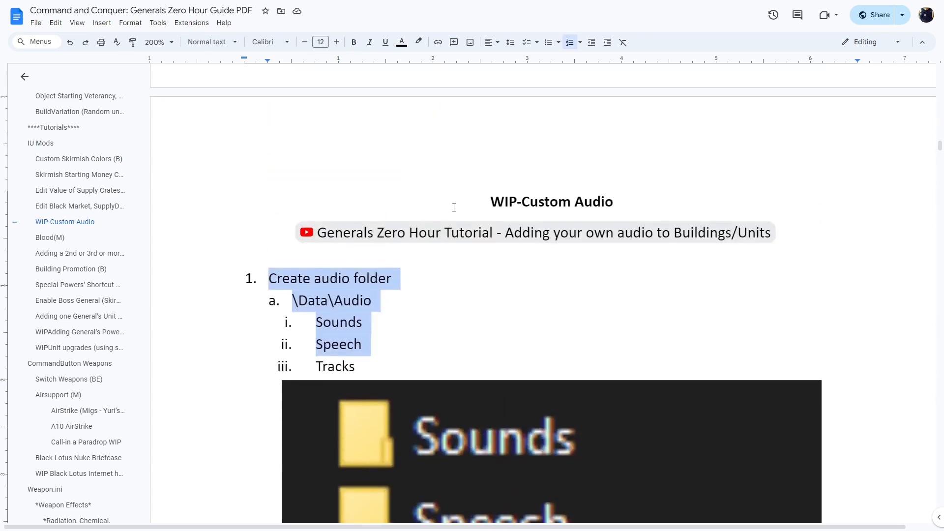
scroll("down", 3)
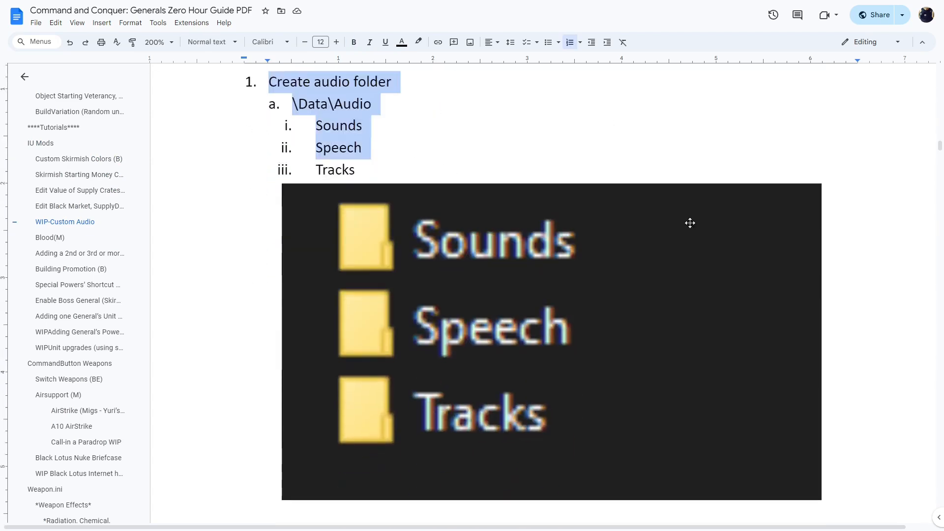